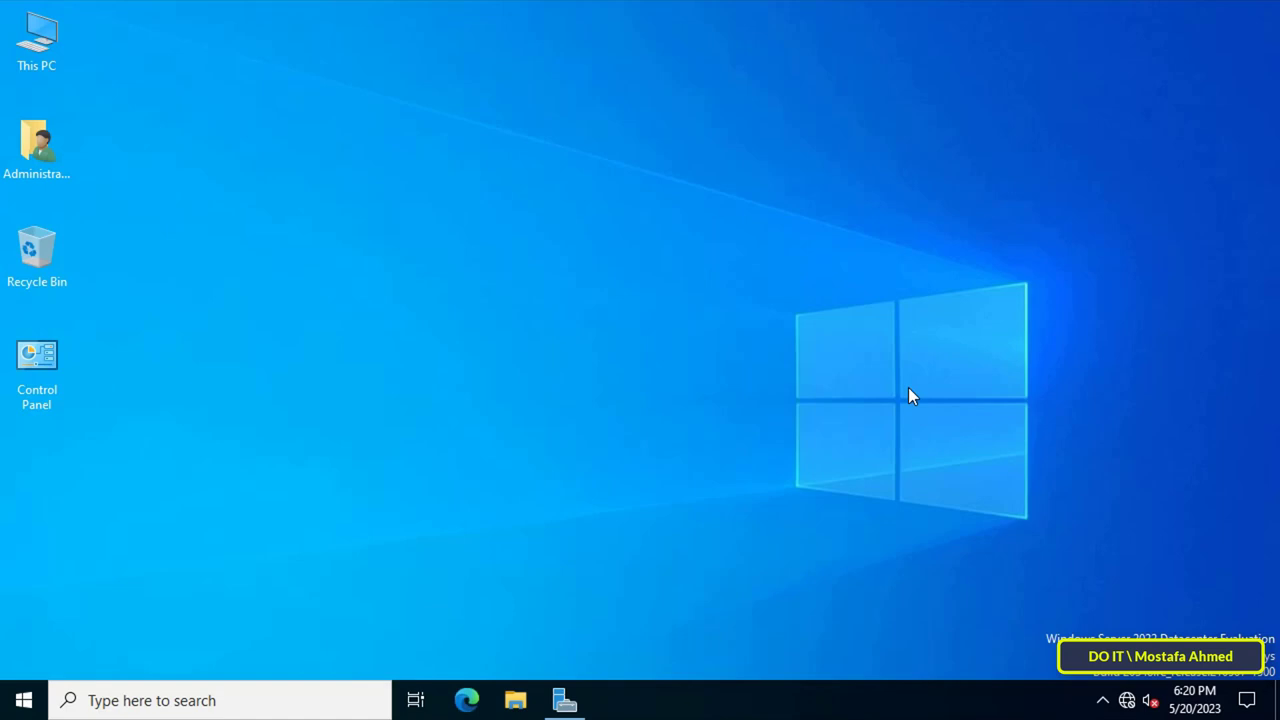
mouse_move(590, 688)
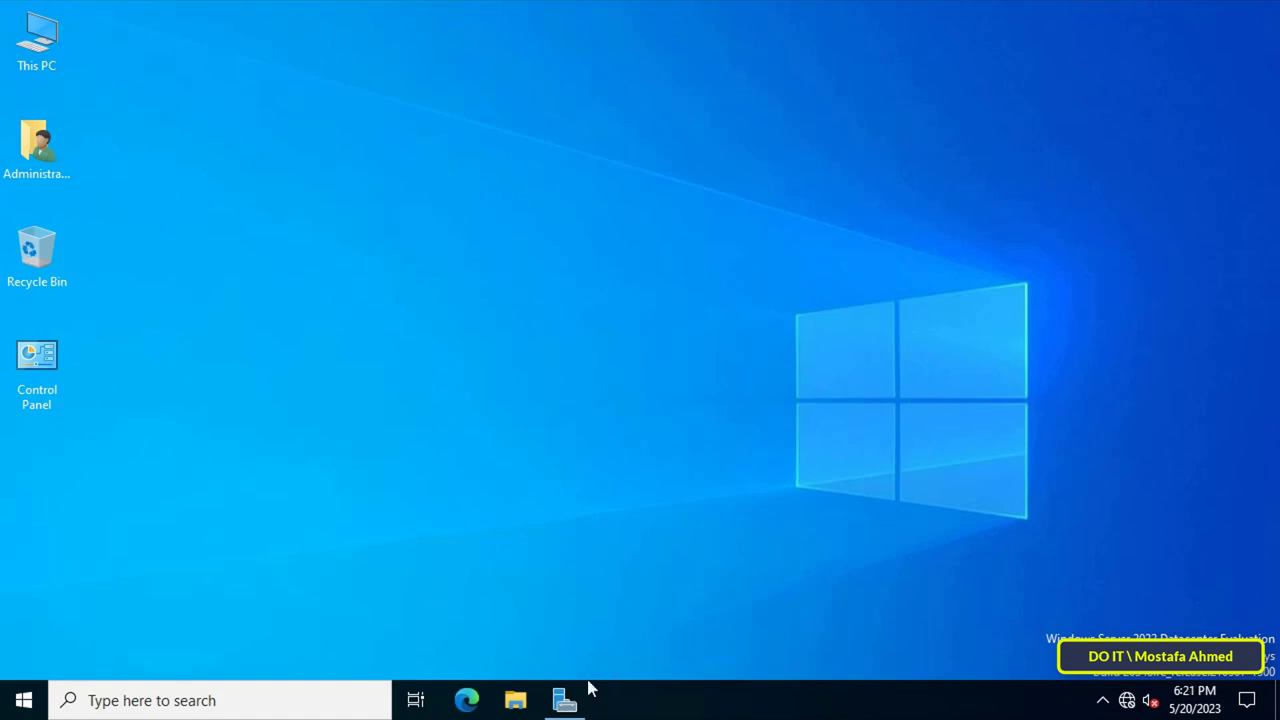
Launch Server Manager from the taskbar to reach its dashboard
left_click(565, 700)
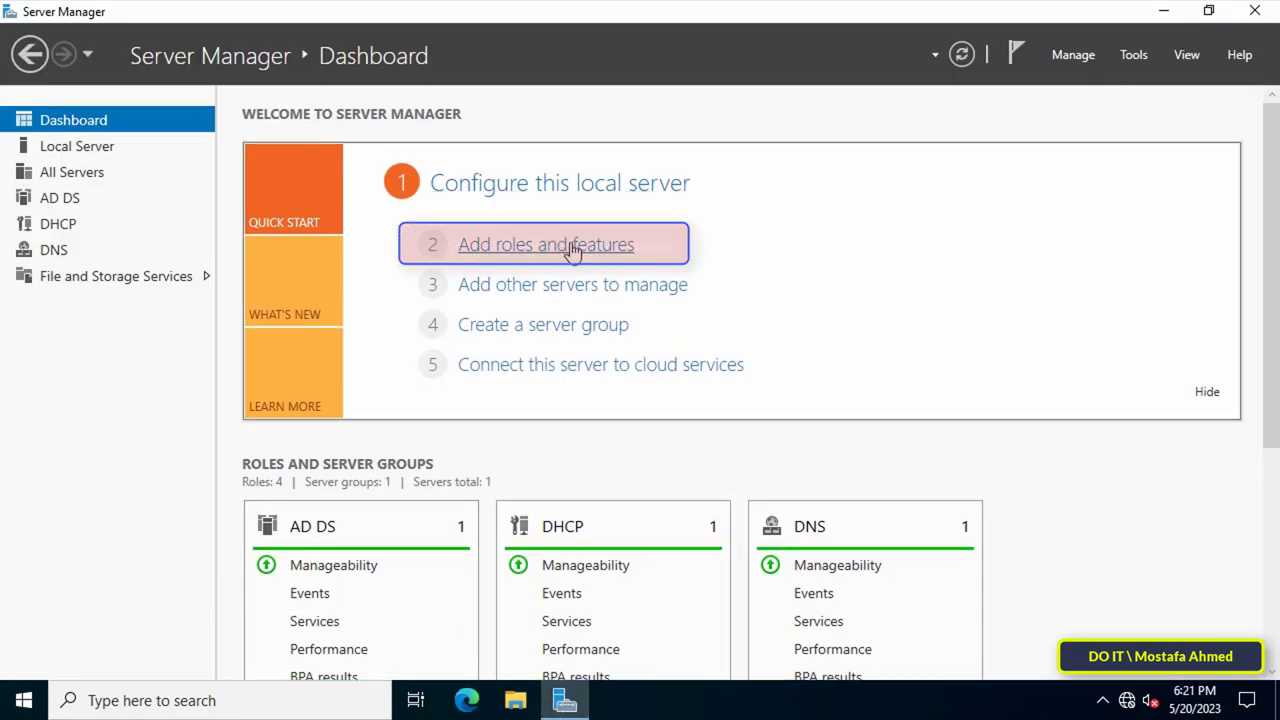
Start Add Roles and Features, keeping role-based installation on the local server, up to Features
left_click(545, 244)
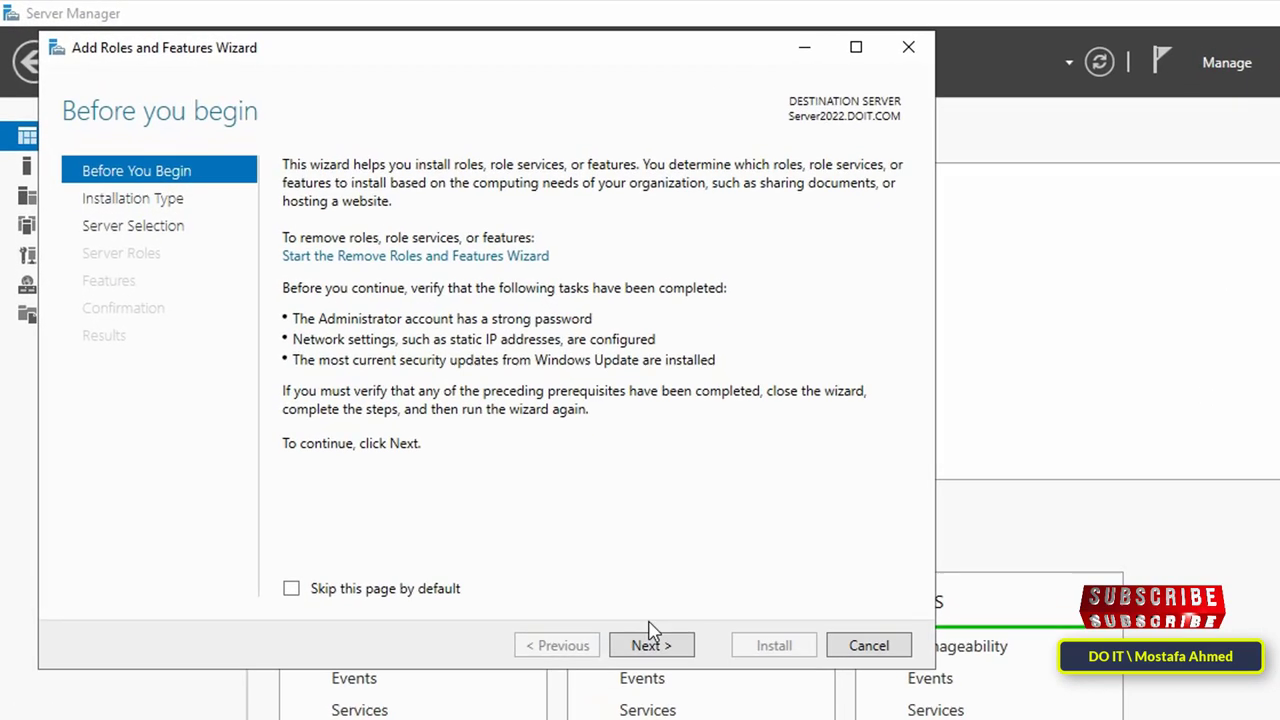
left_click(651, 645)
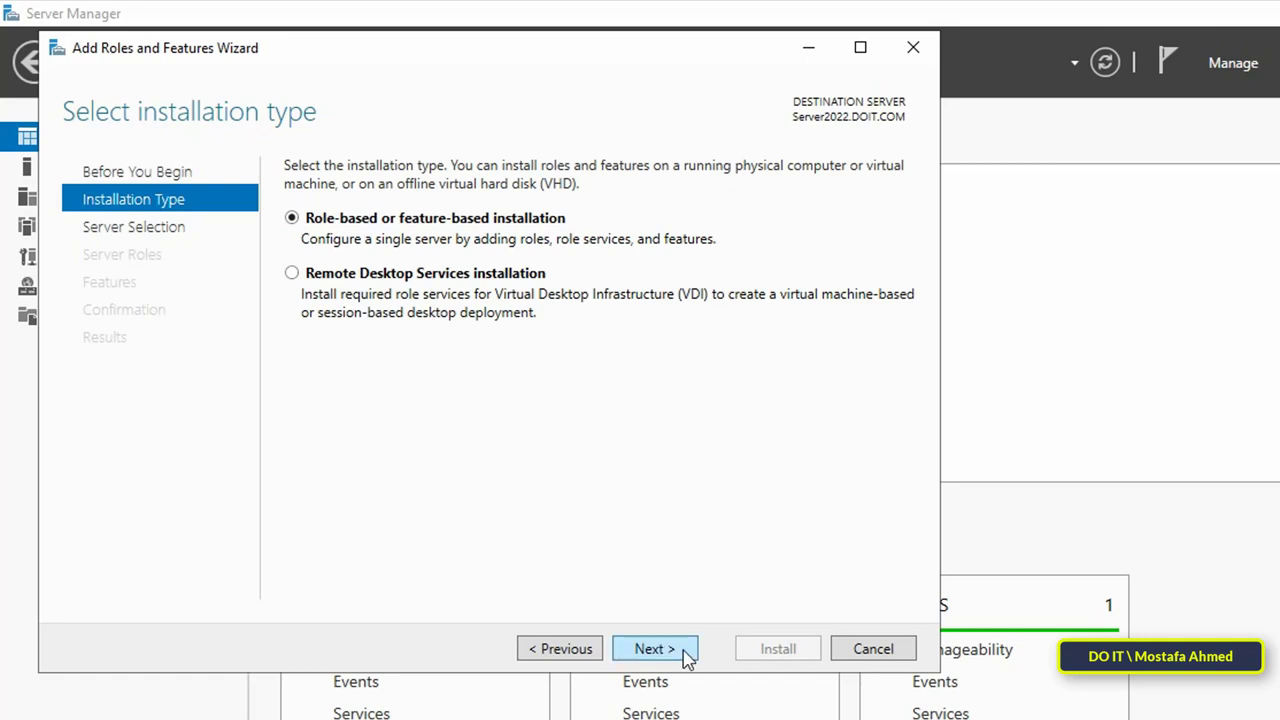
left_click(654, 648)
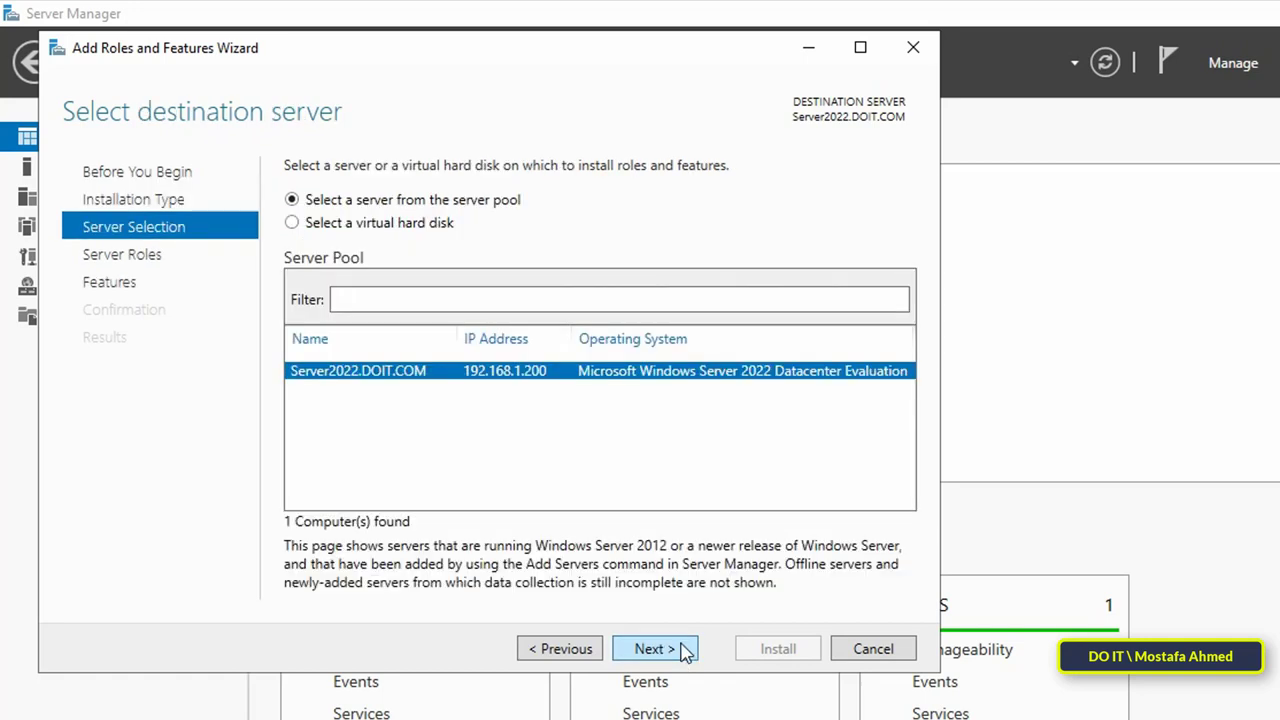
mouse_move(519, 383)
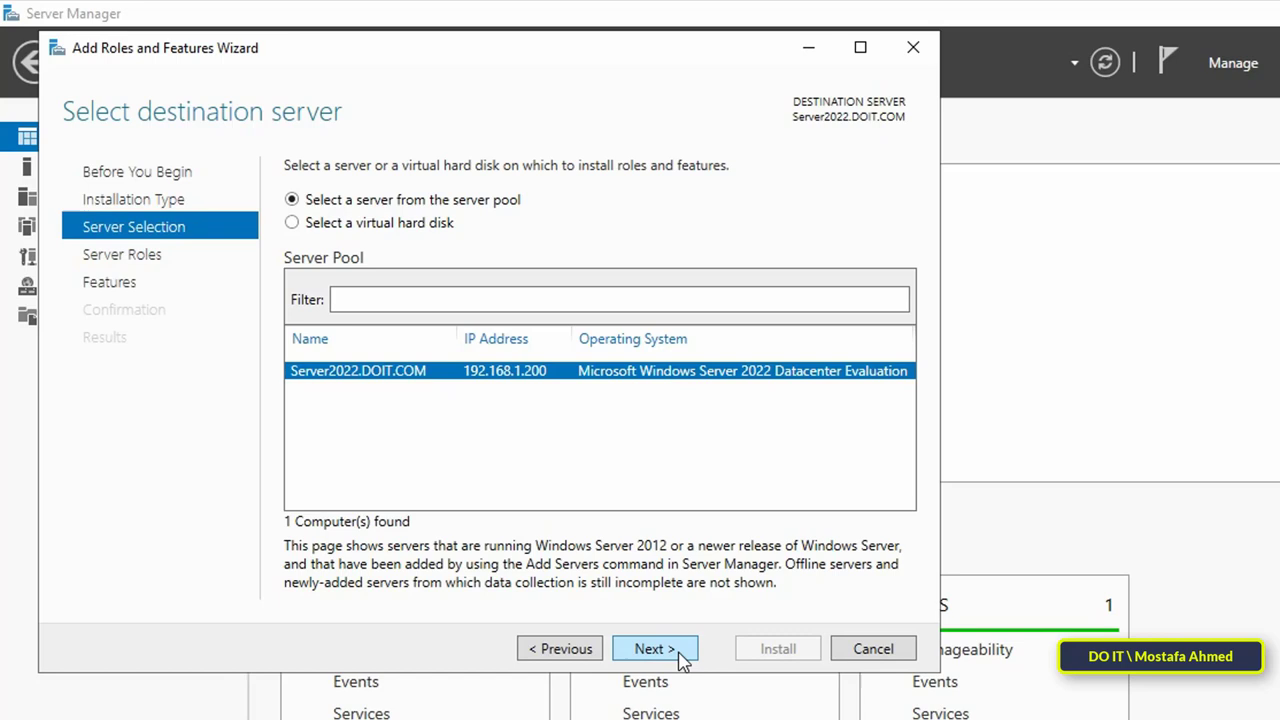
left_click(655, 648)
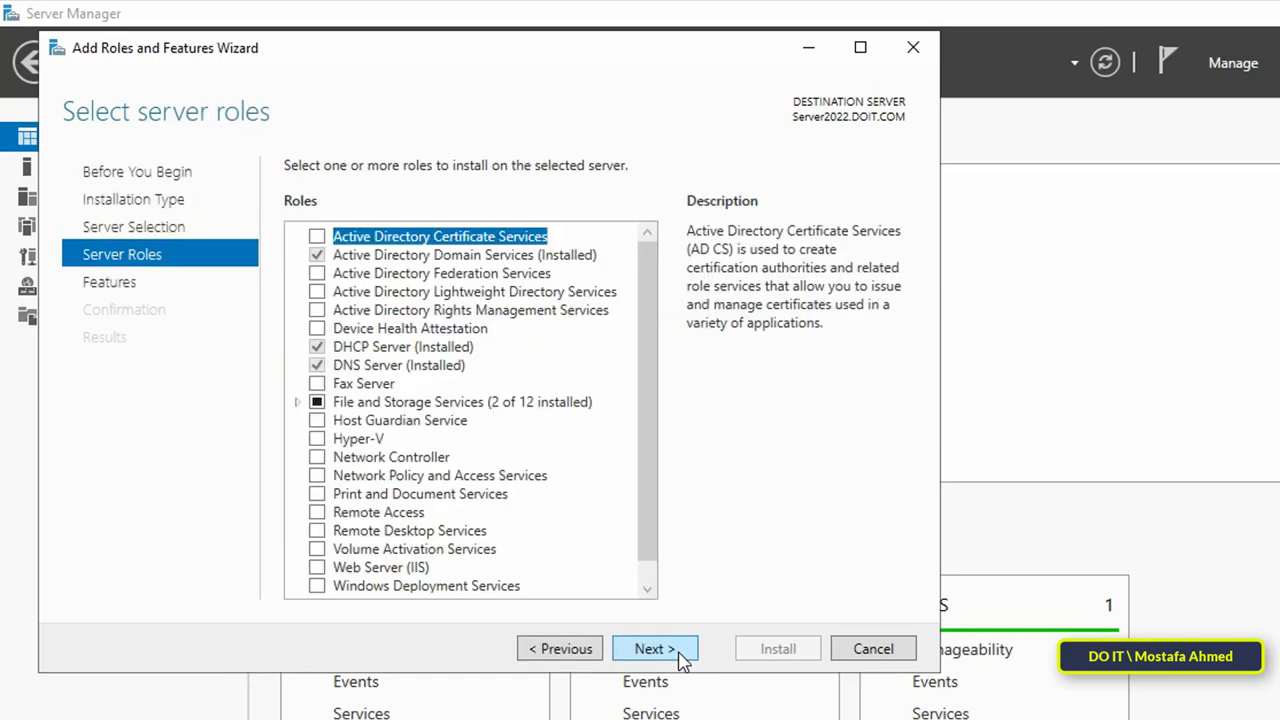
left_click(654, 648)
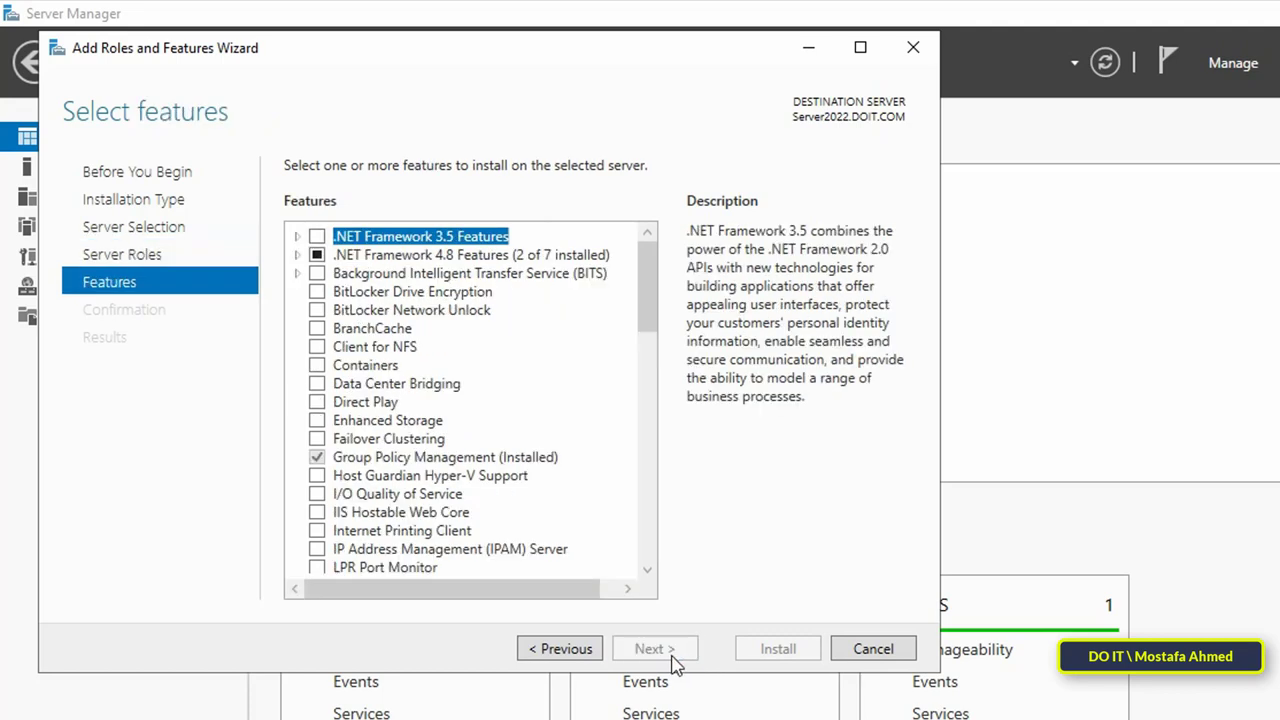
Select the Windows Server Backup feature, install it, and close the finished wizard
scroll("down", 3)
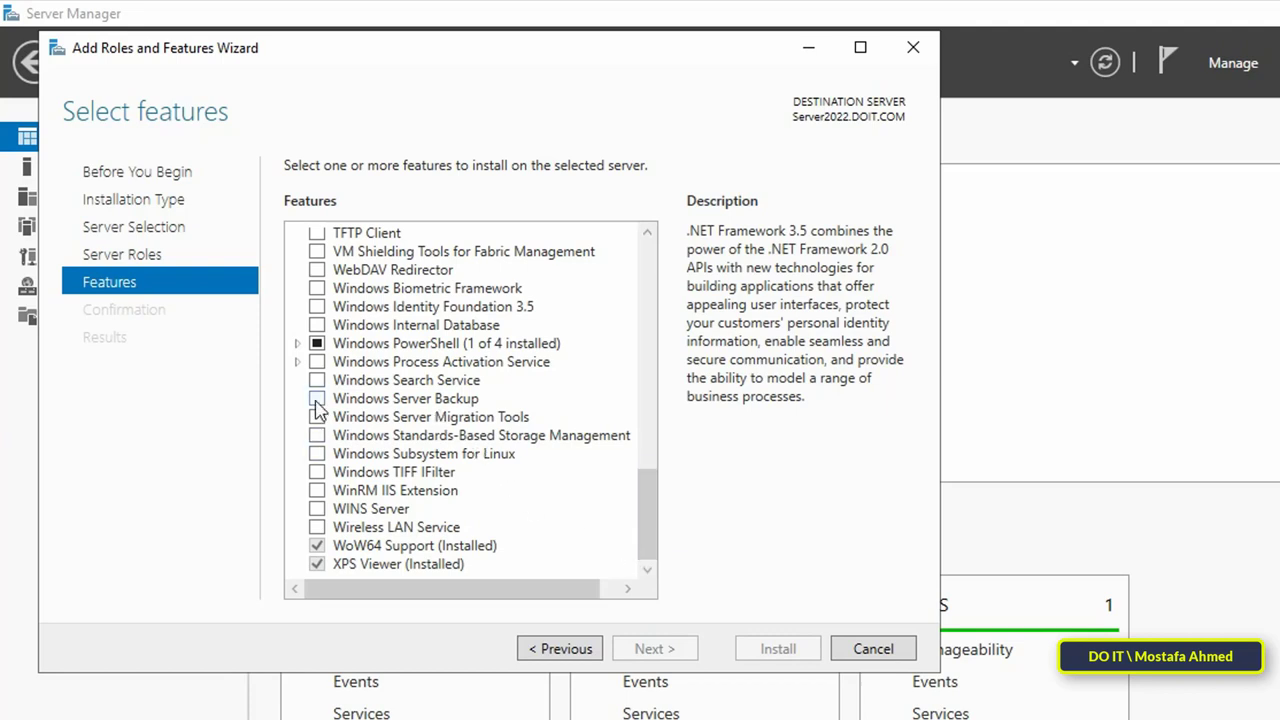
left_click(317, 398)
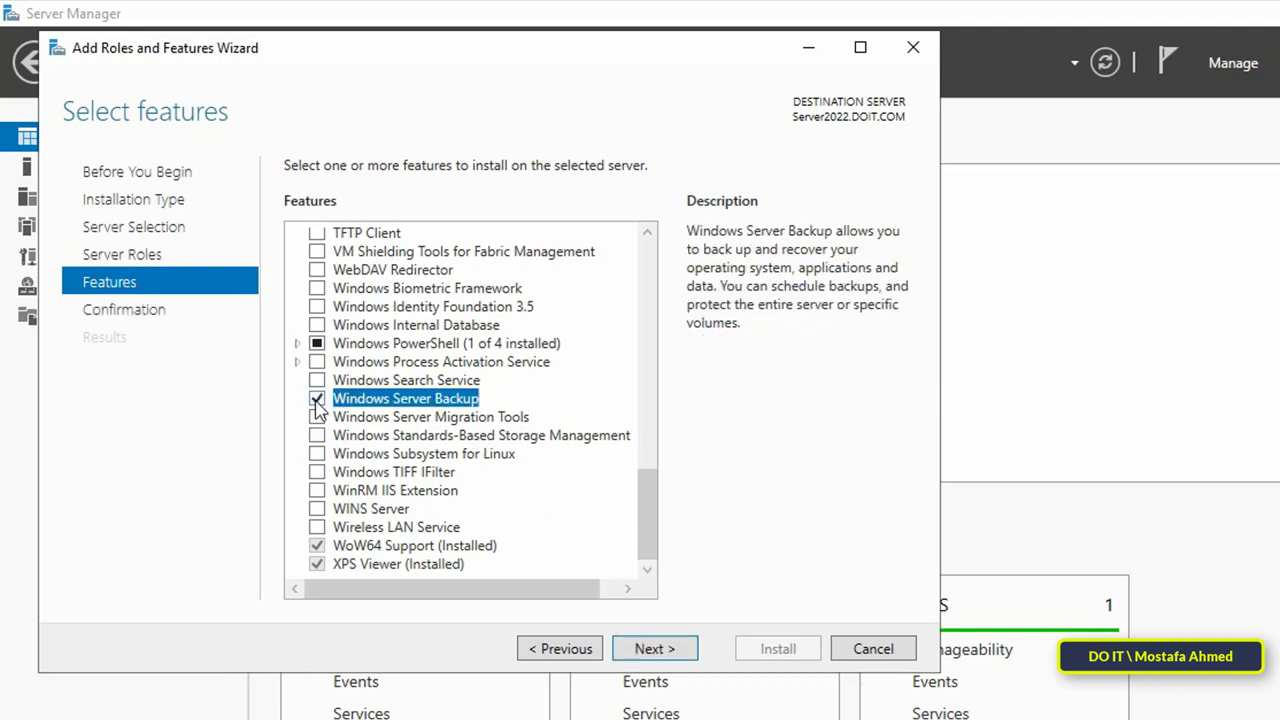
left_click(317, 398)
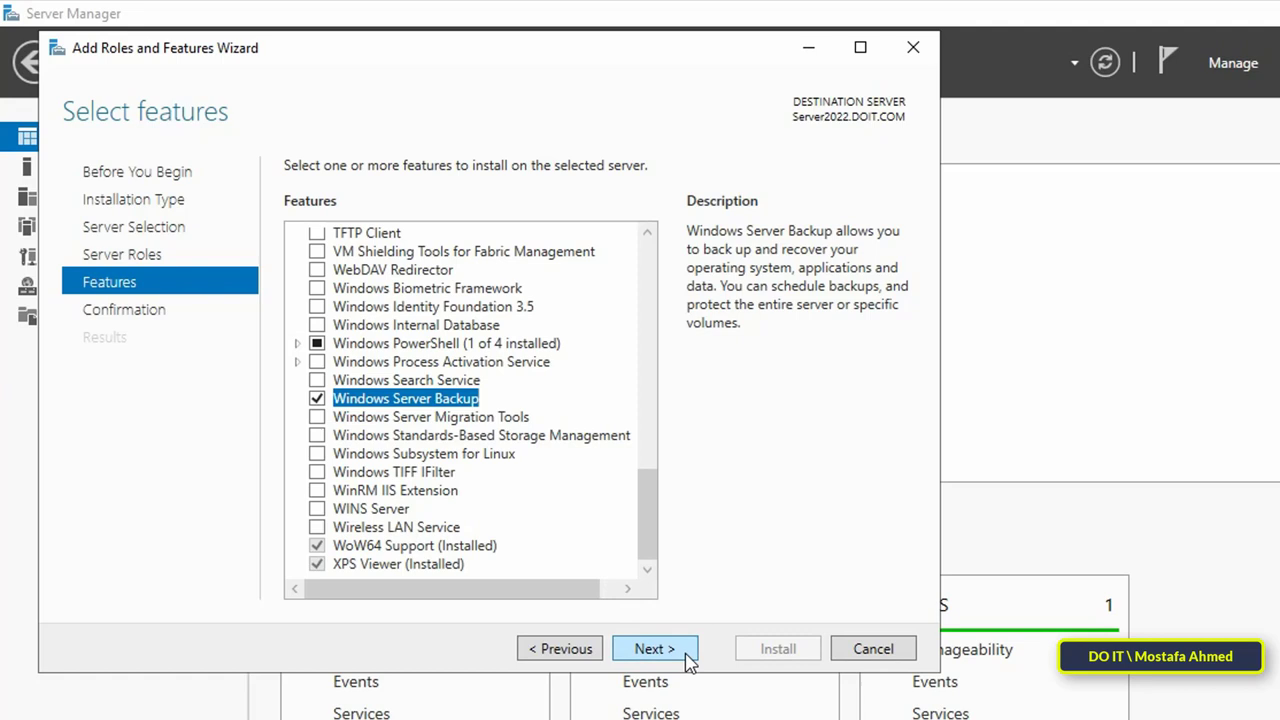
left_click(654, 648)
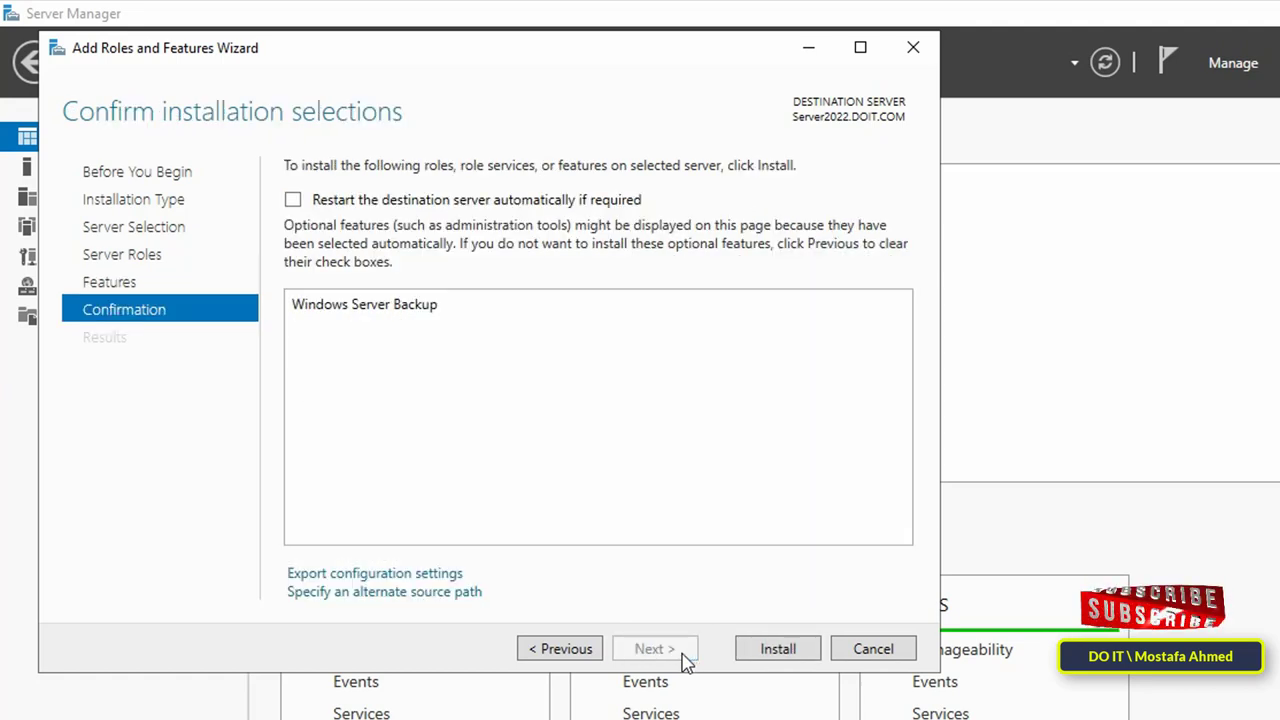
left_click(778, 648)
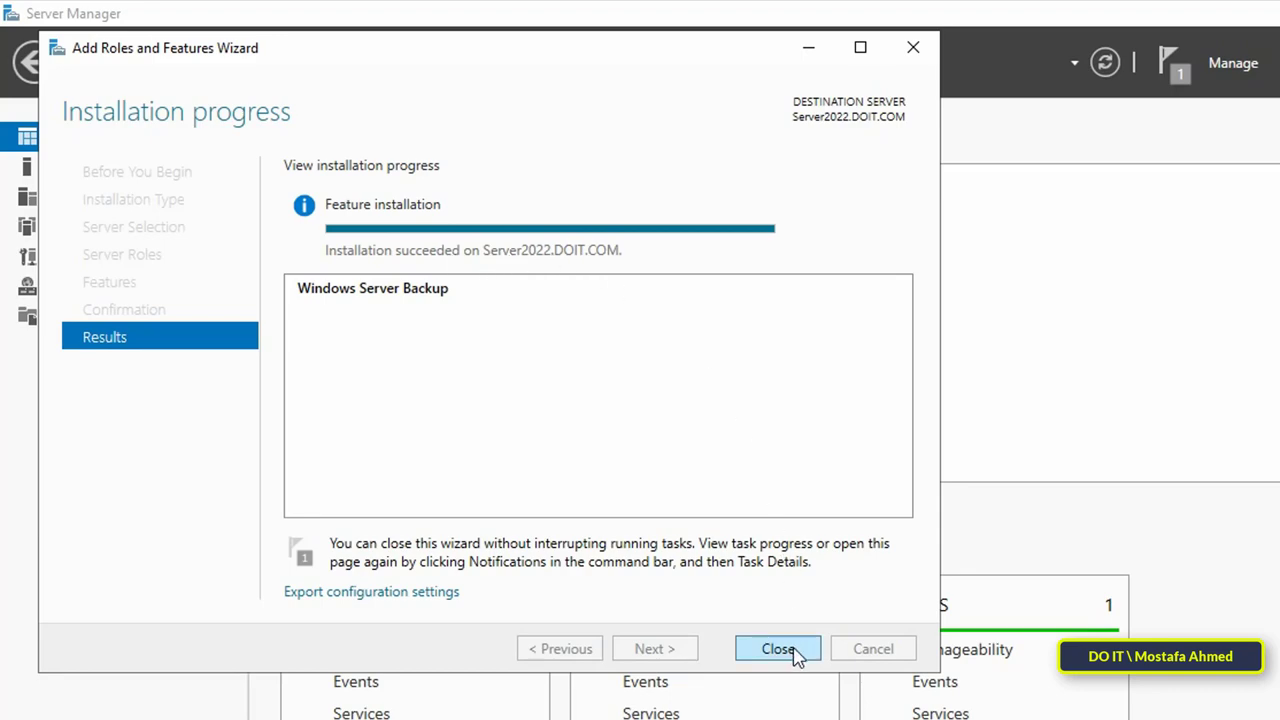
left_click(778, 648)
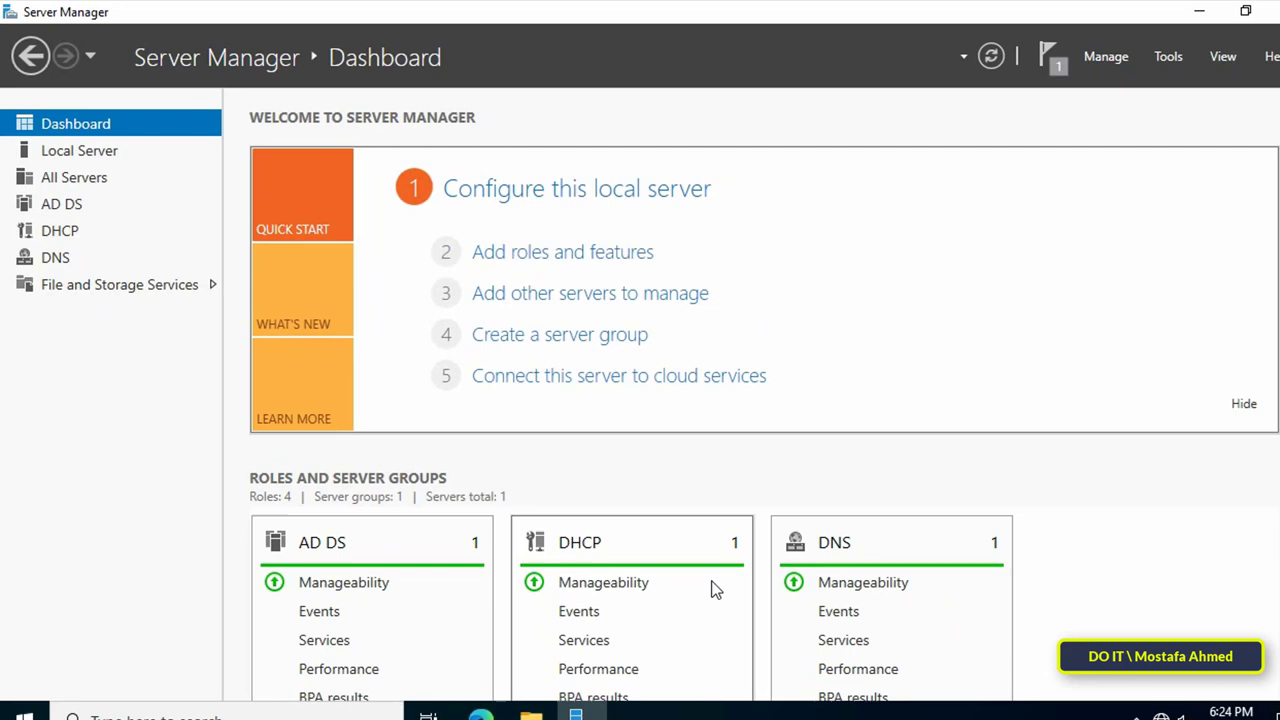
Launch the Windows Server Backup console from Server Manager's Tools menu
left_click(1246, 11)
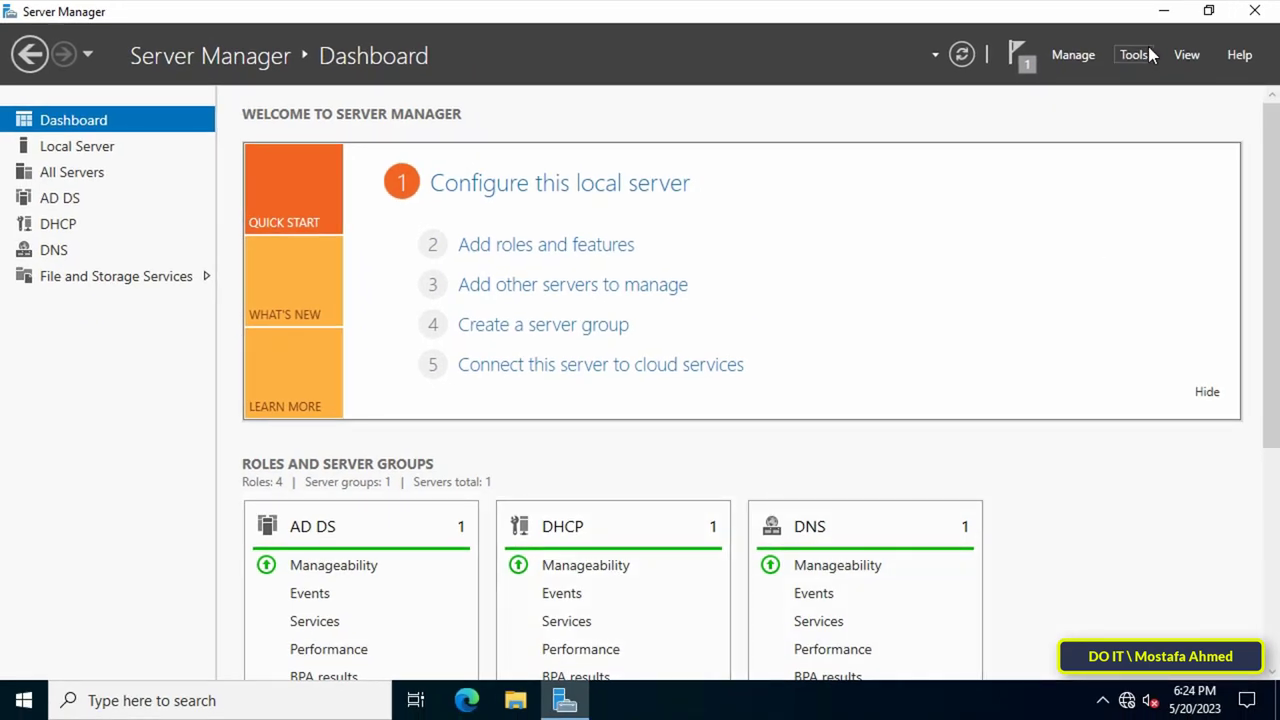
left_click(1133, 54)
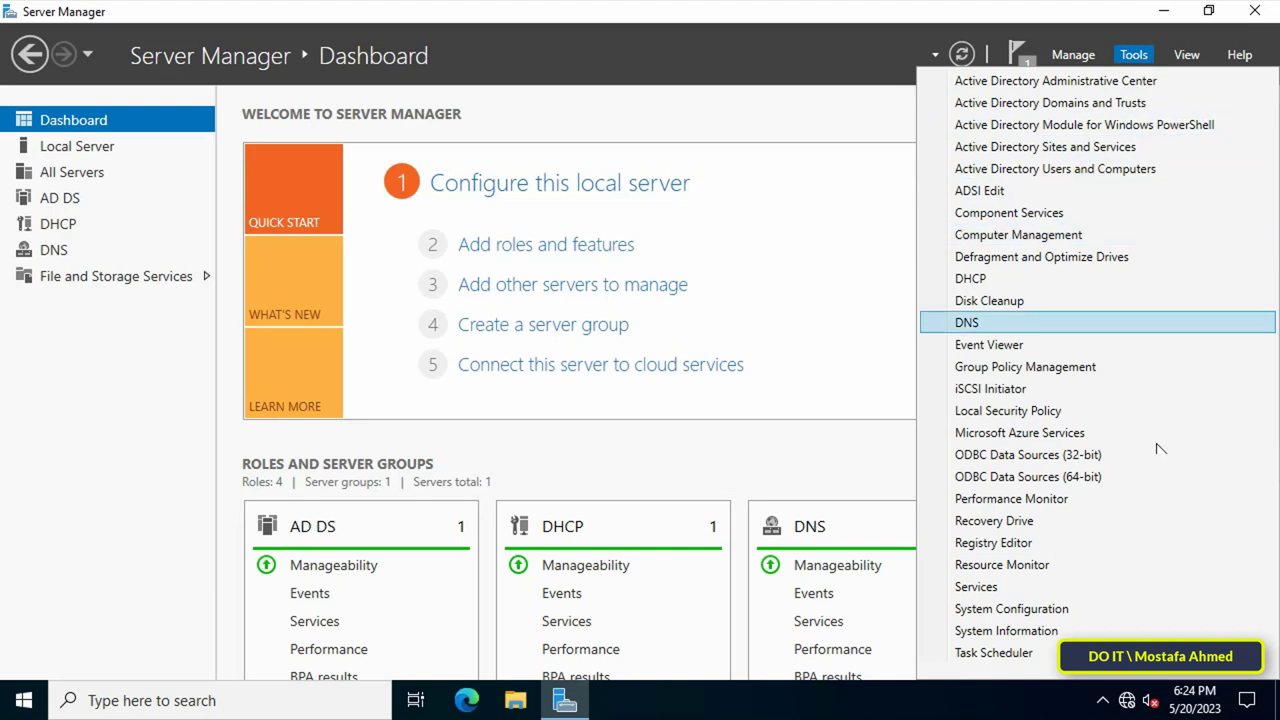
scroll("down", 3)
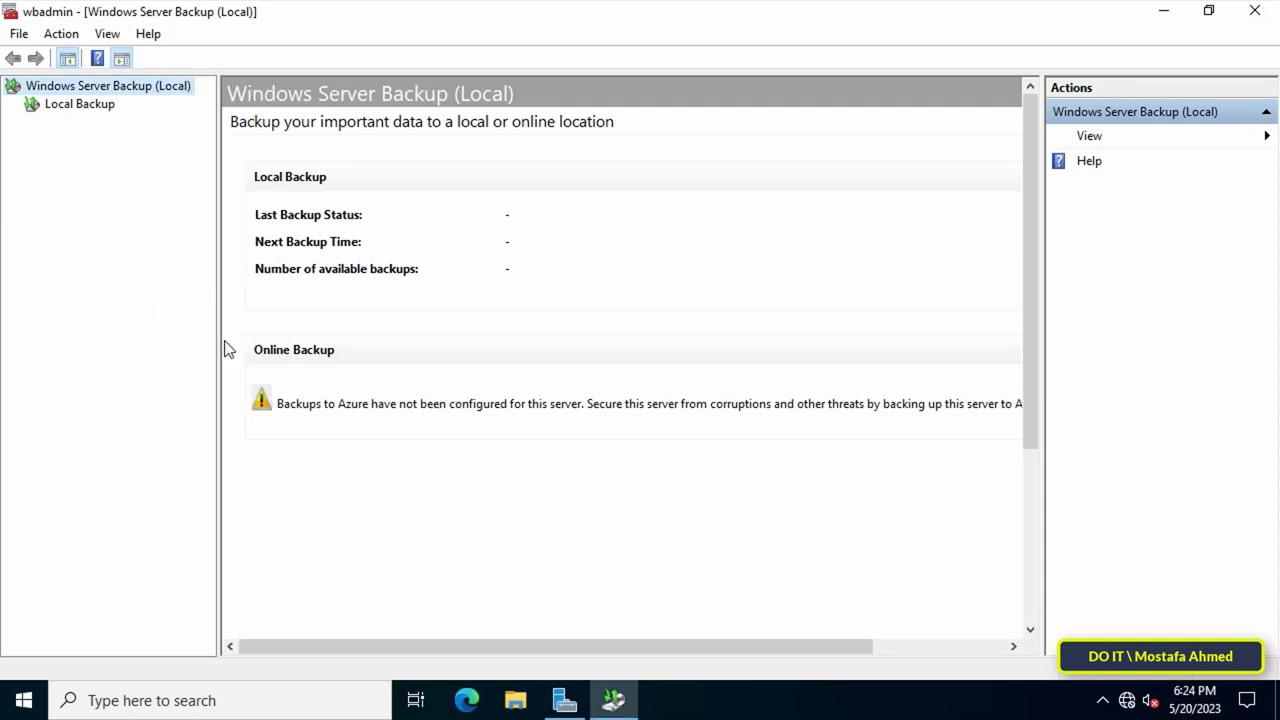
Select Local Backup and start the Backup Once wizard
left_click(79, 104)
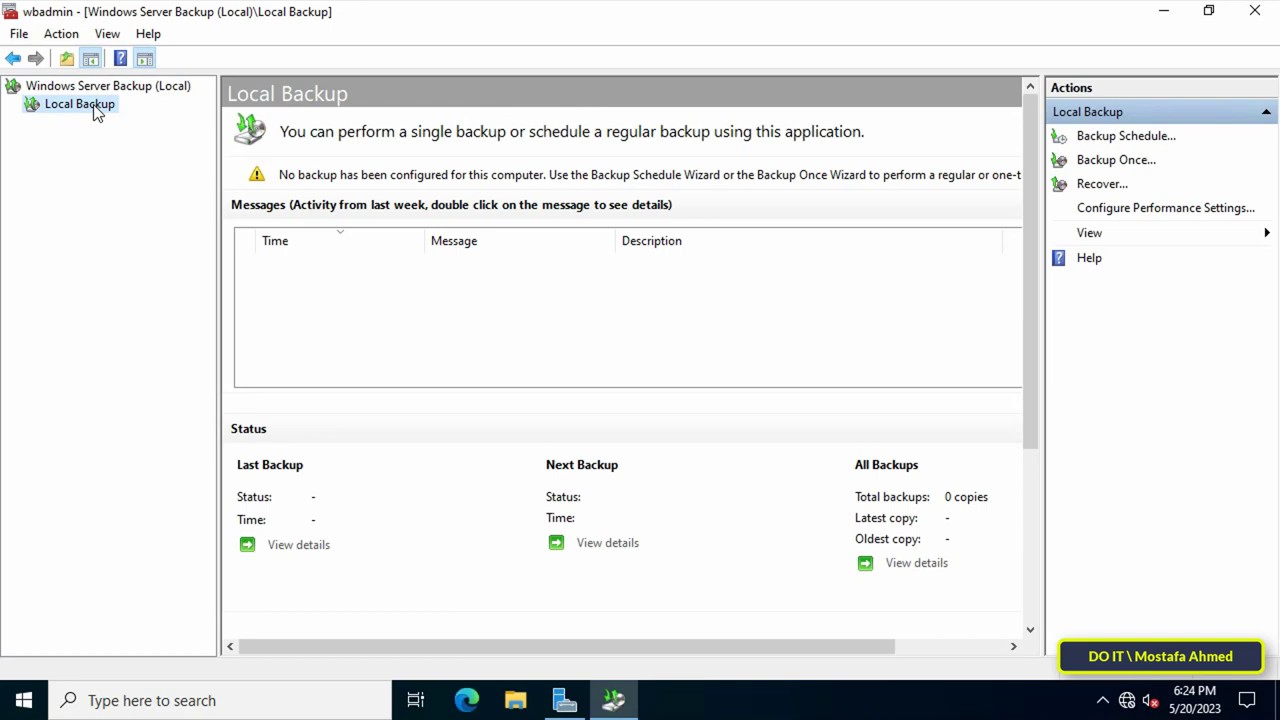
mouse_move(1116, 160)
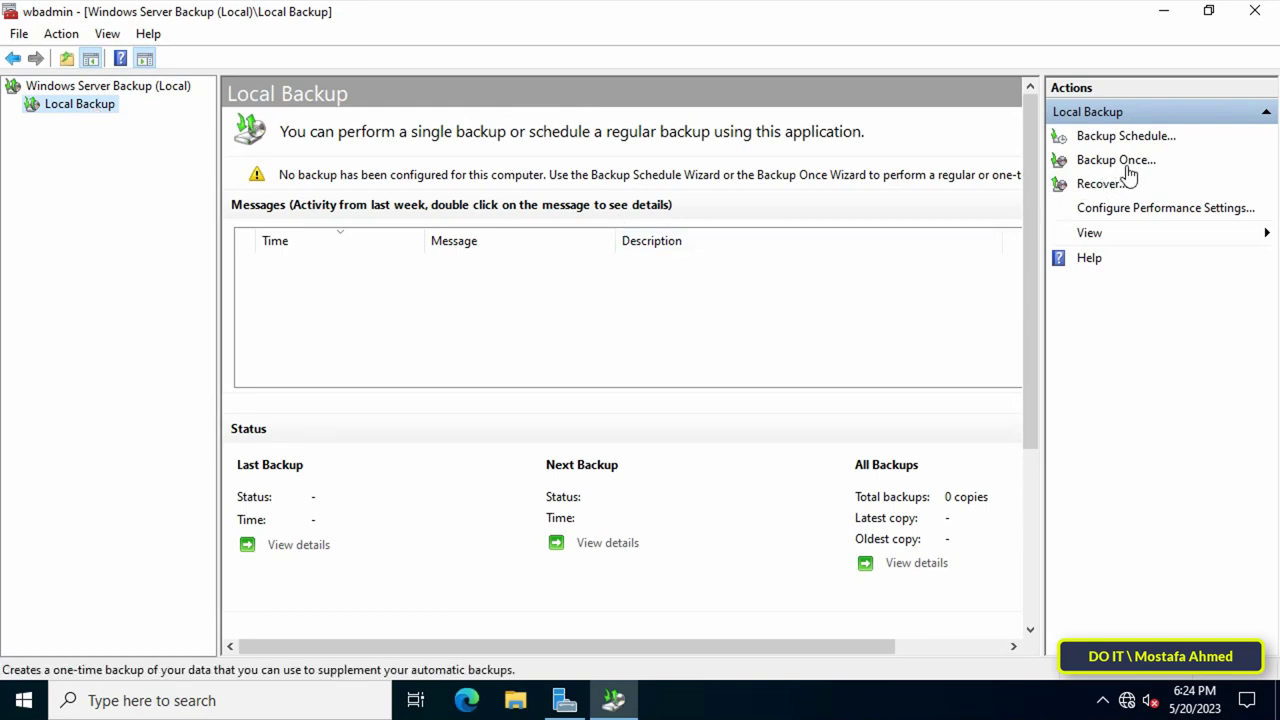
mouse_move(1140, 170)
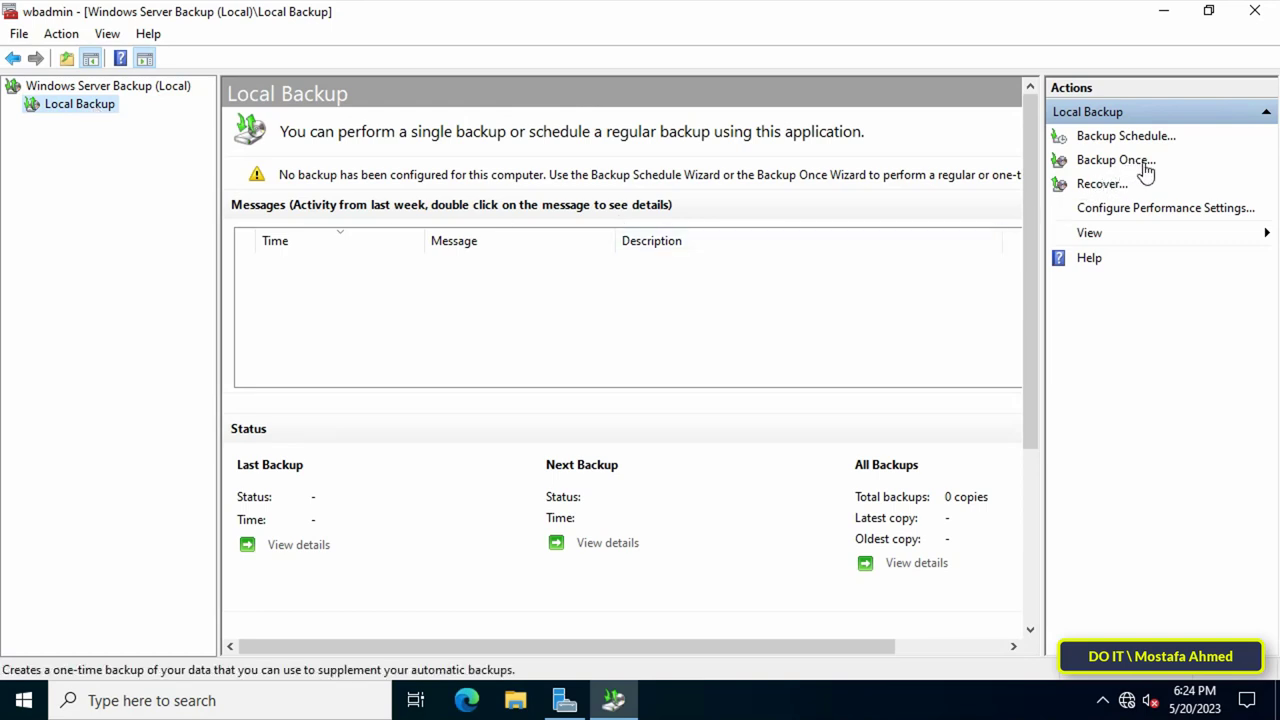
mouse_move(905, 344)
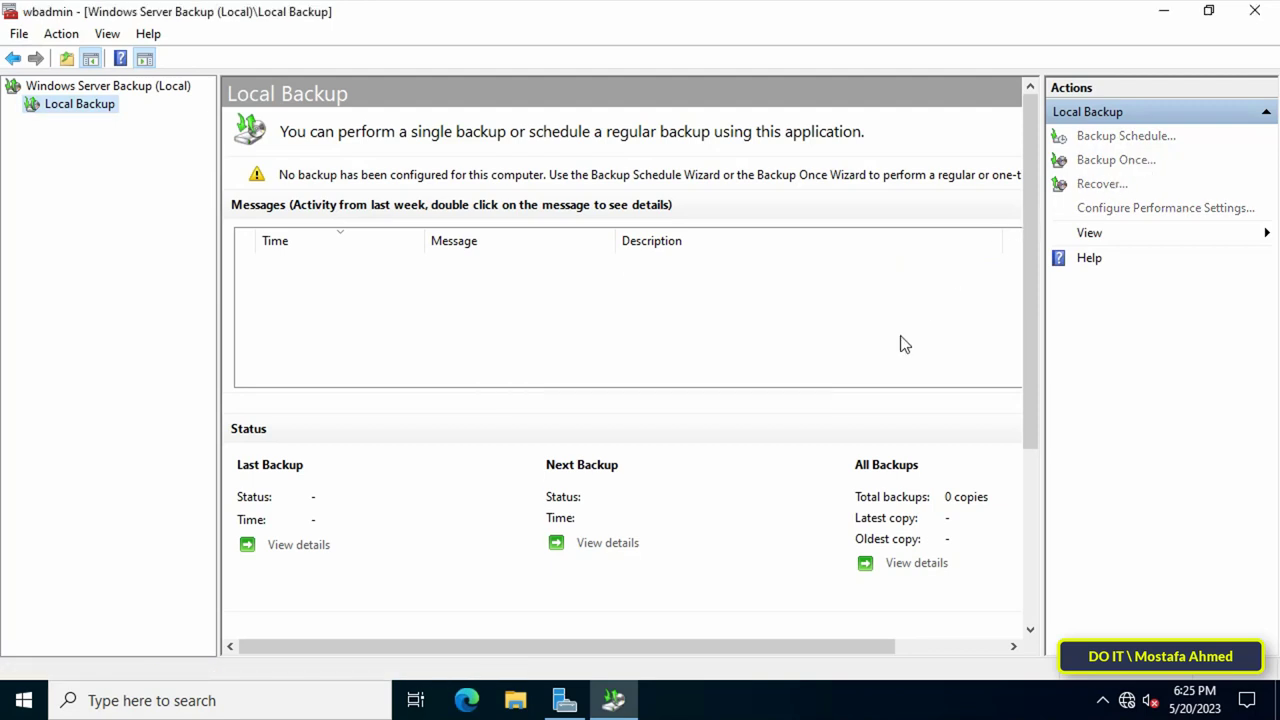
left_click(1116, 159)
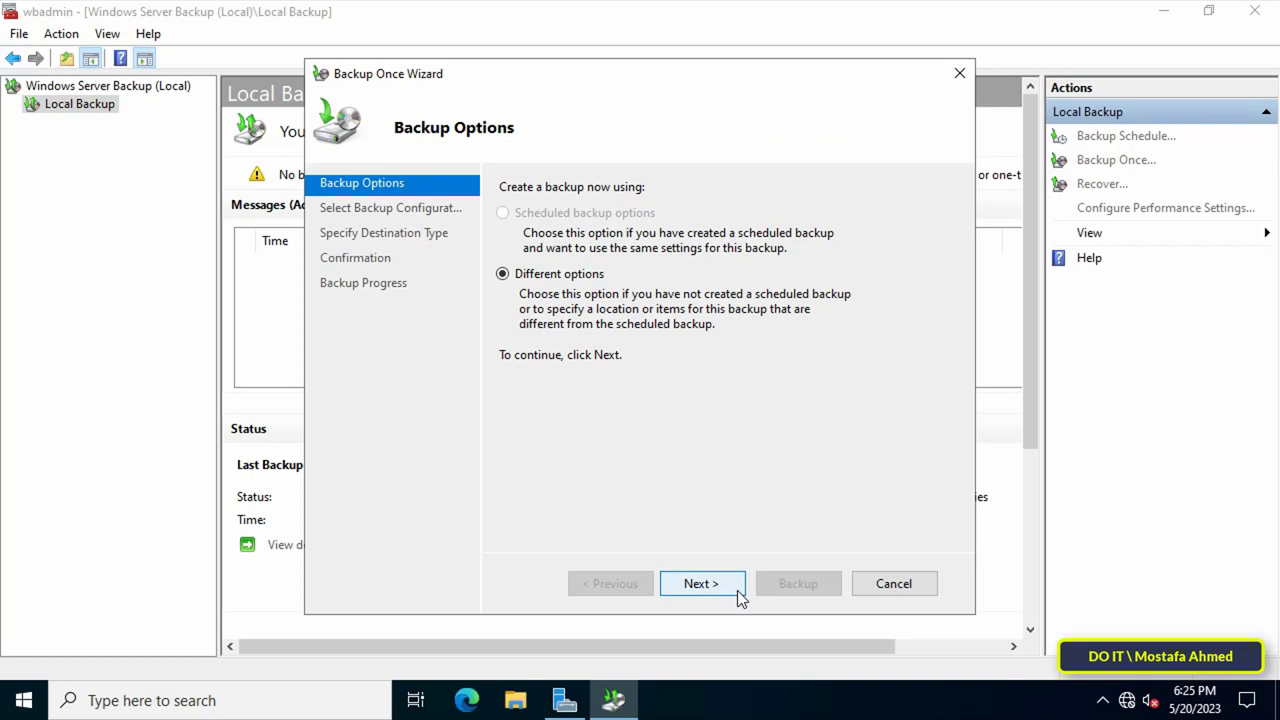
Choose different options with a Custom configuration, advancing to Select Items for Backup
left_click(701, 583)
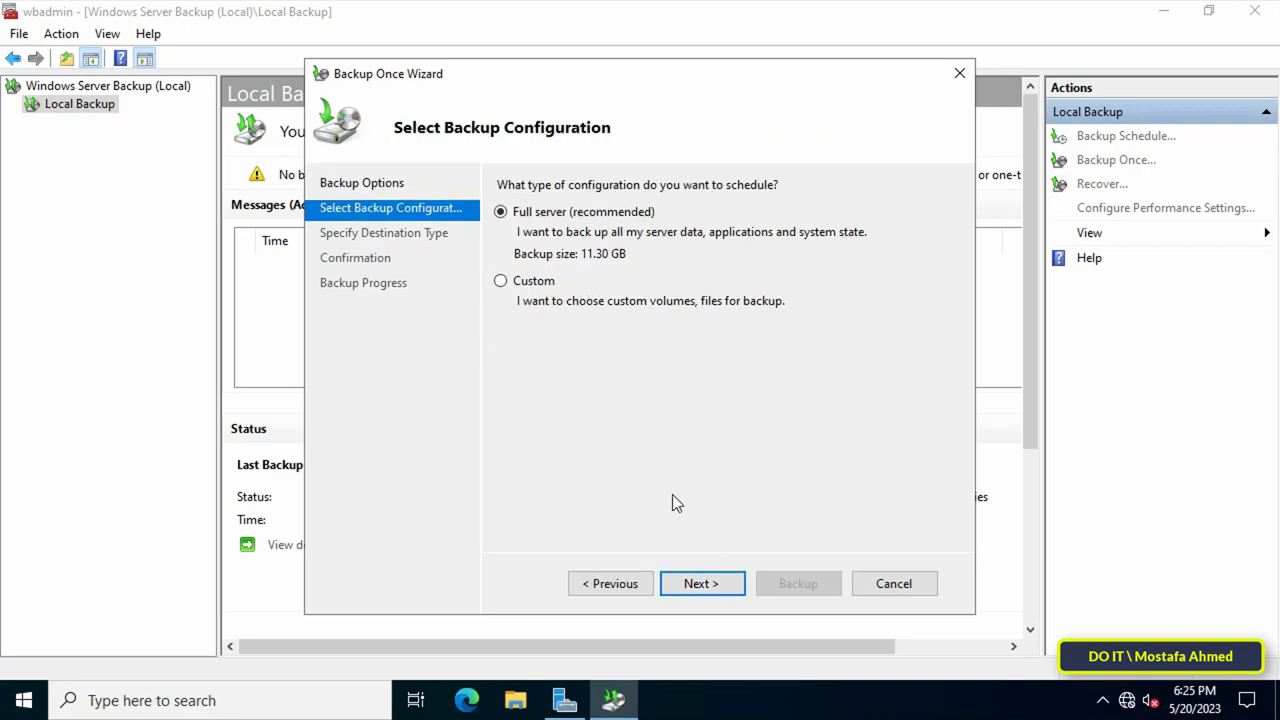
mouse_move(533, 307)
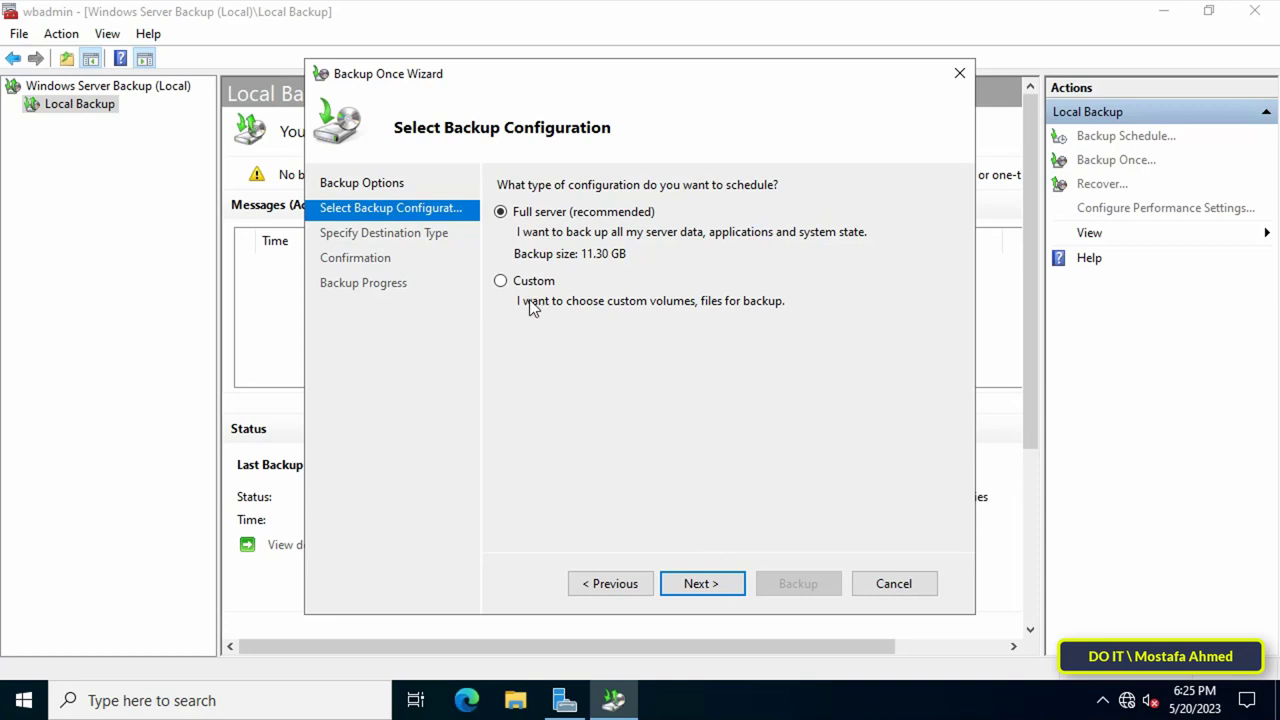
mouse_move(547, 237)
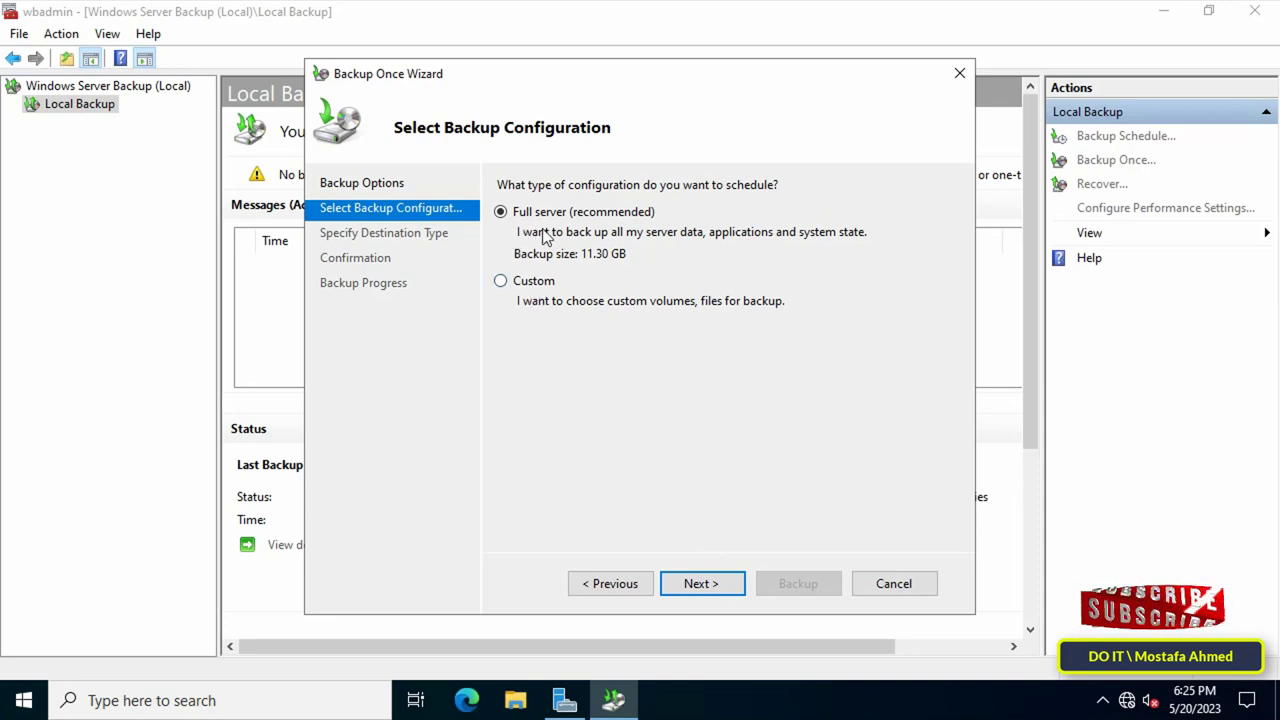
mouse_move(572, 253)
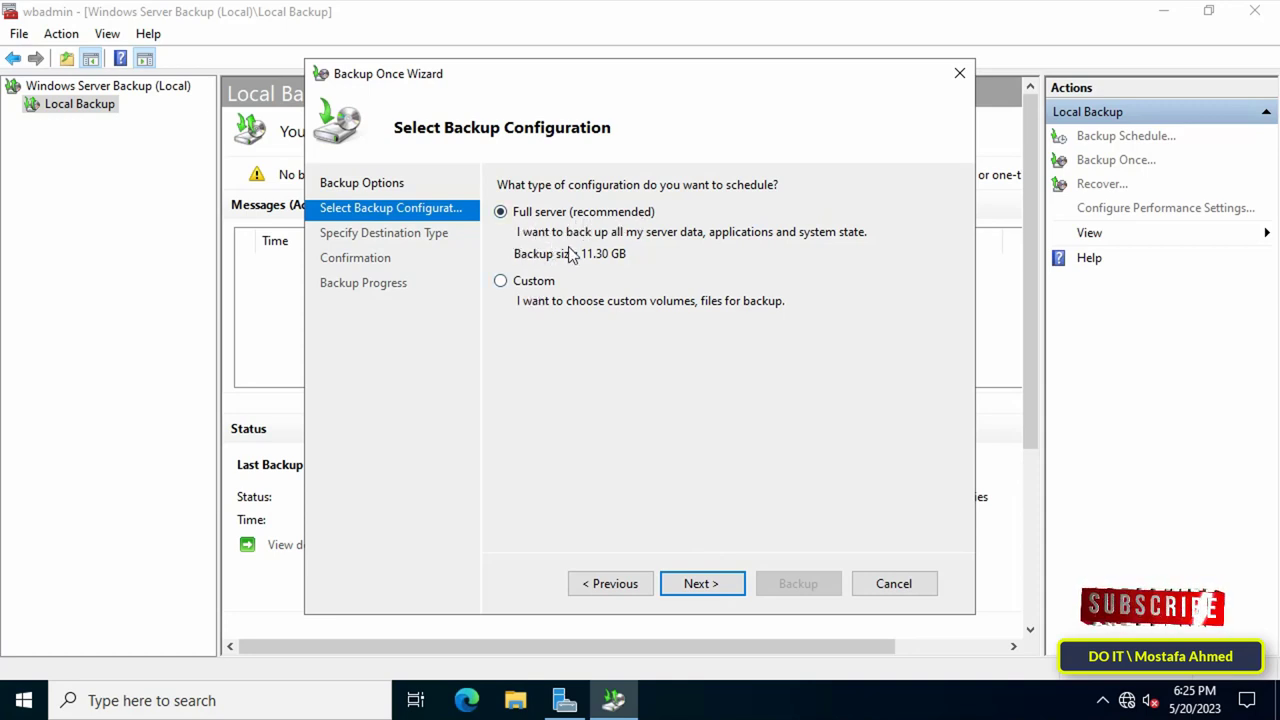
mouse_move(780, 265)
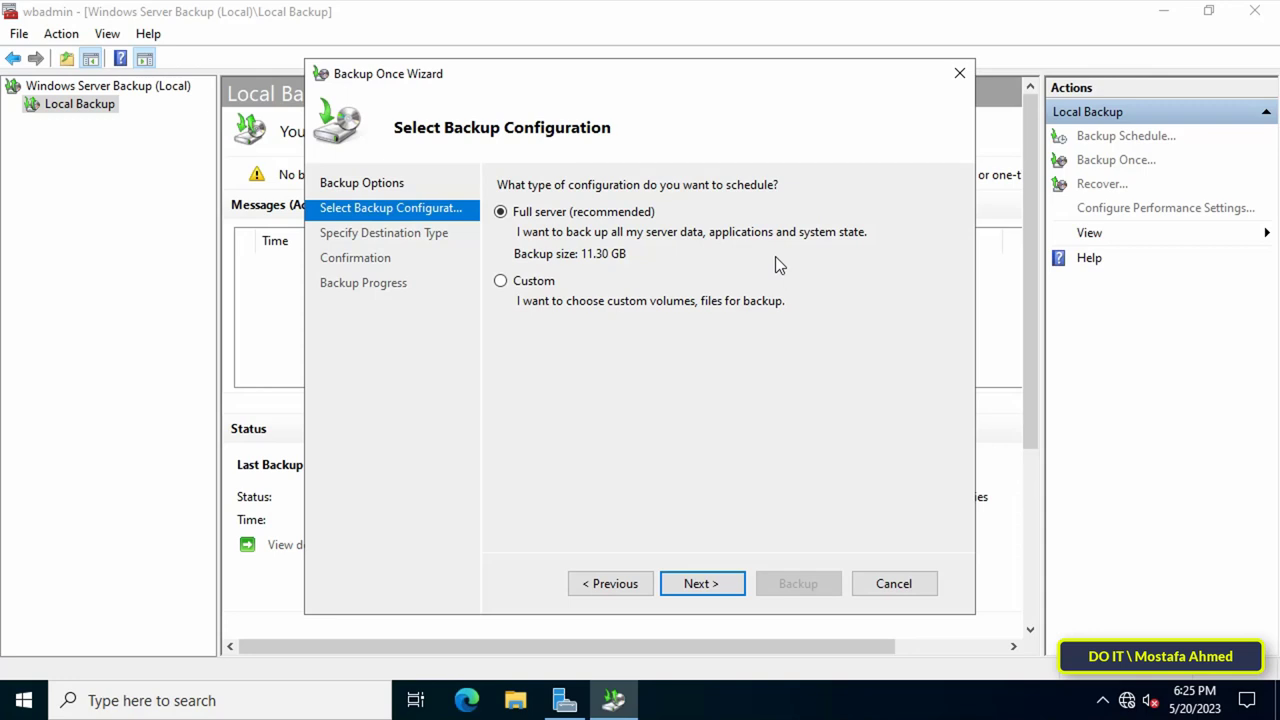
mouse_move(632, 268)
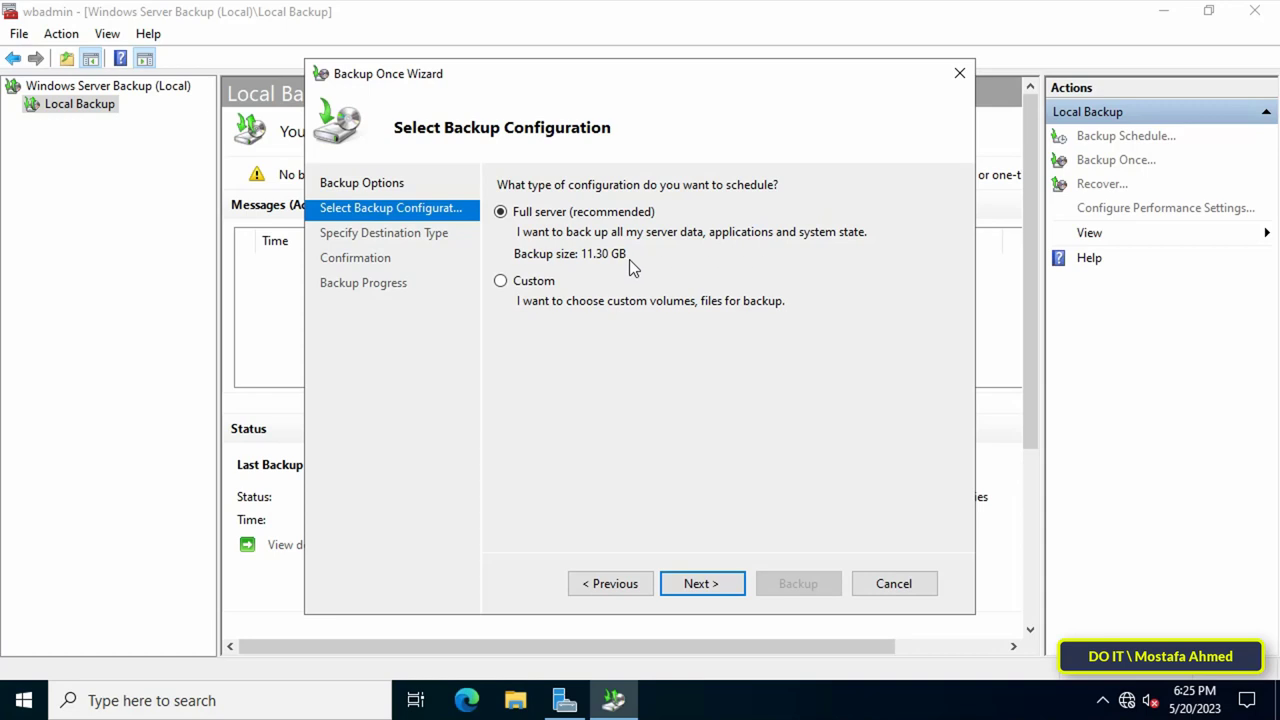
left_click(500, 280)
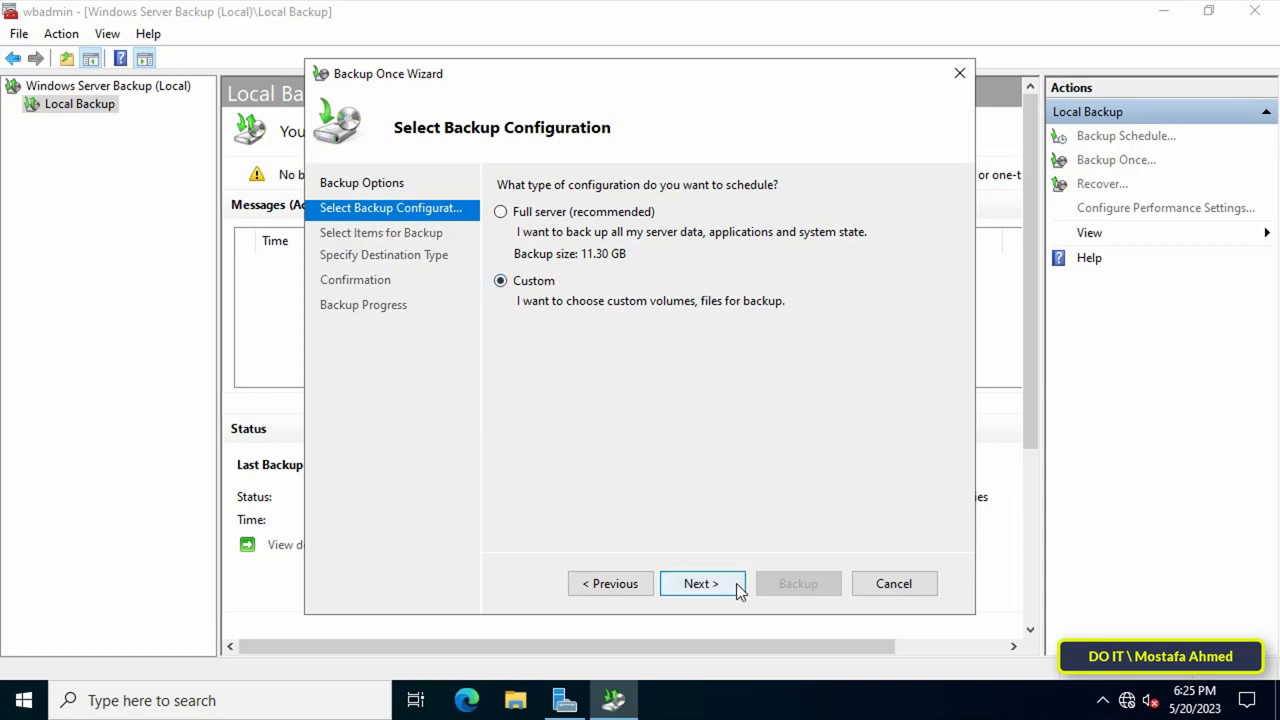
left_click(700, 583)
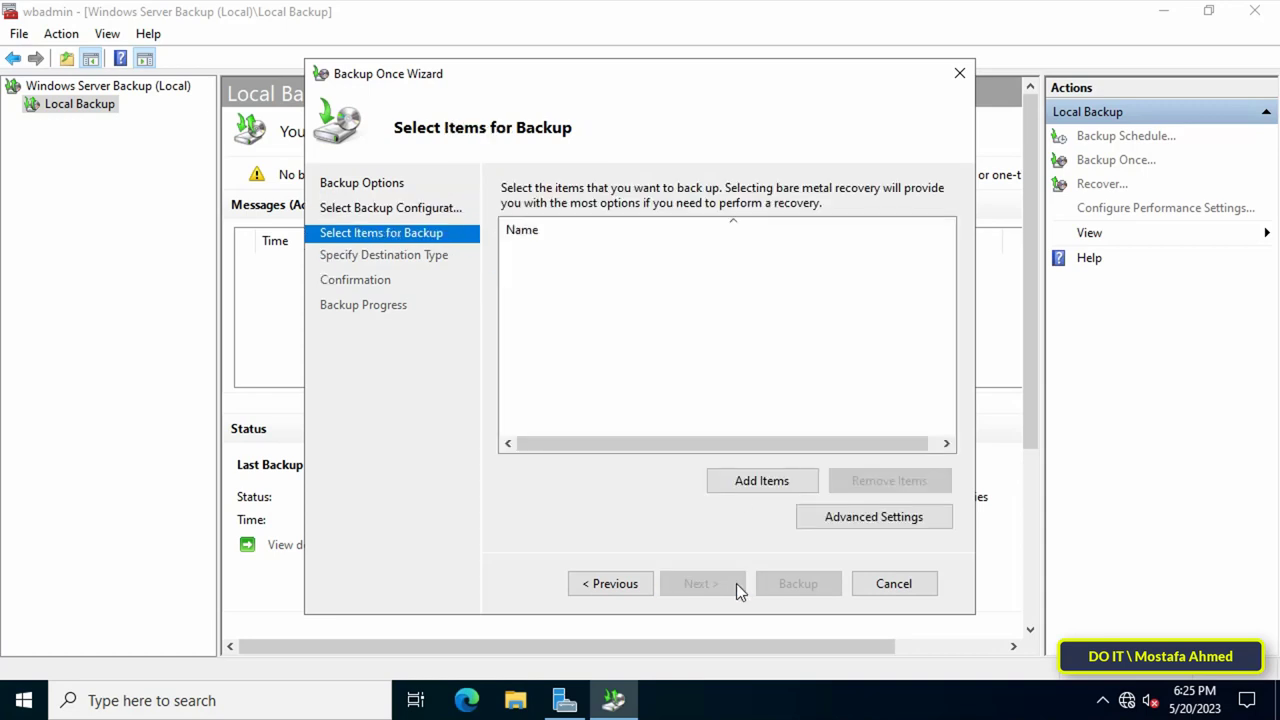
mouse_move(728, 536)
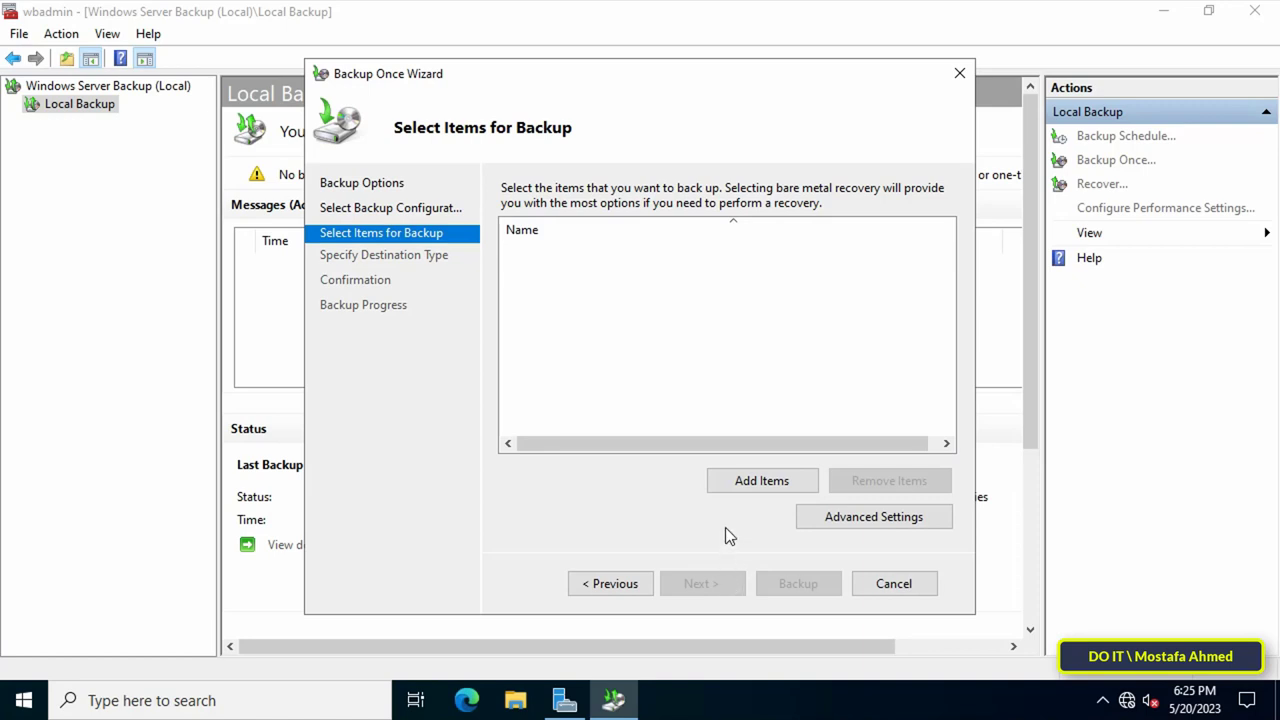
Add the C:\Data folder as the backup item and continue to destination type
left_click(762, 480)
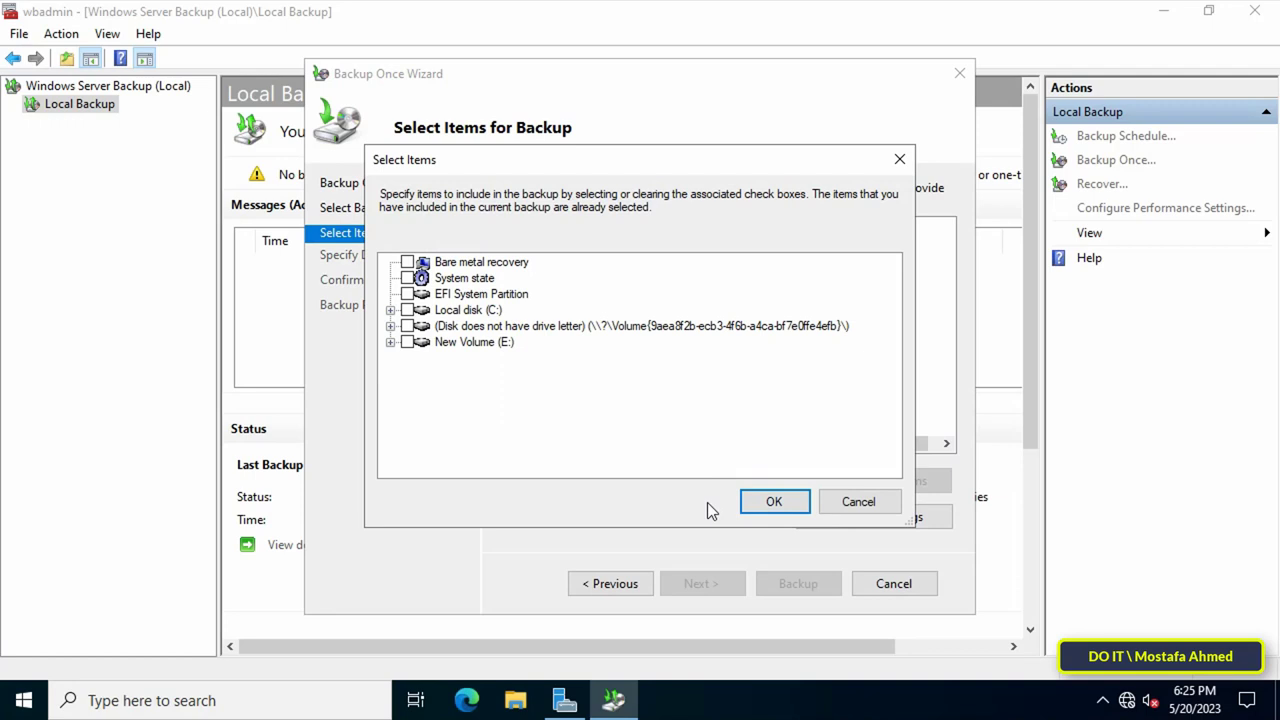
left_click(390, 310)
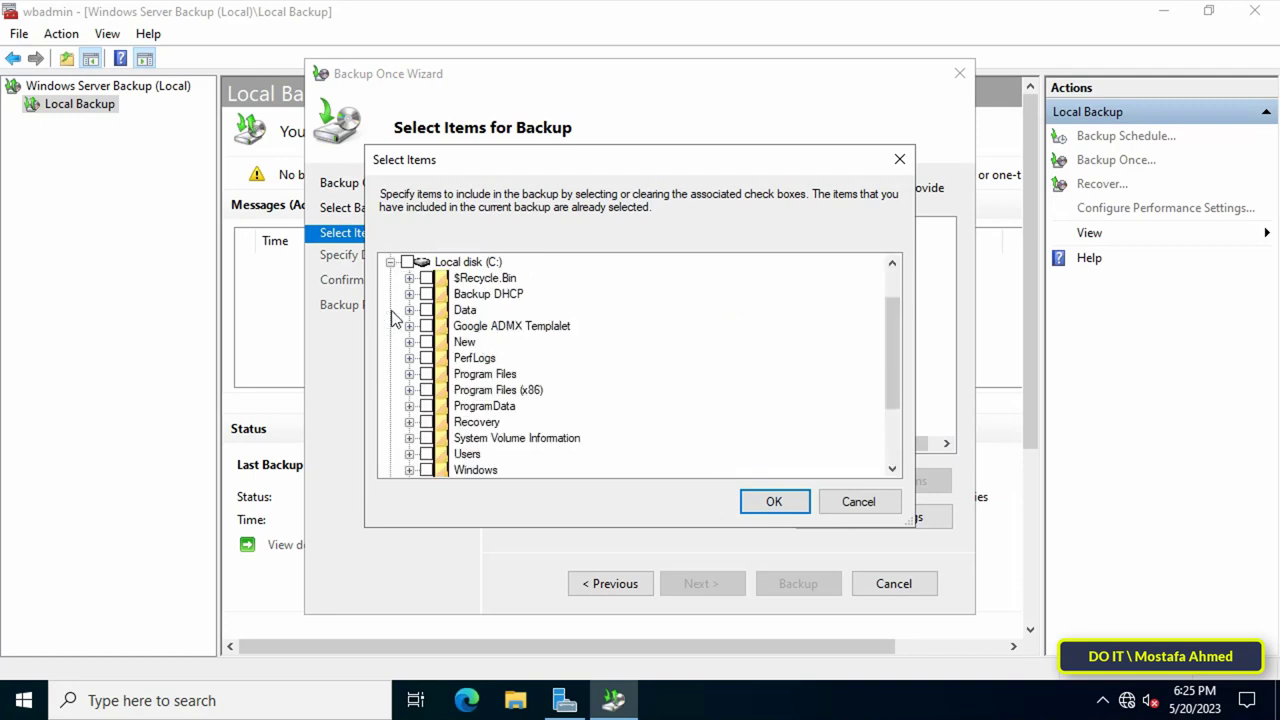
left_click(426, 310)
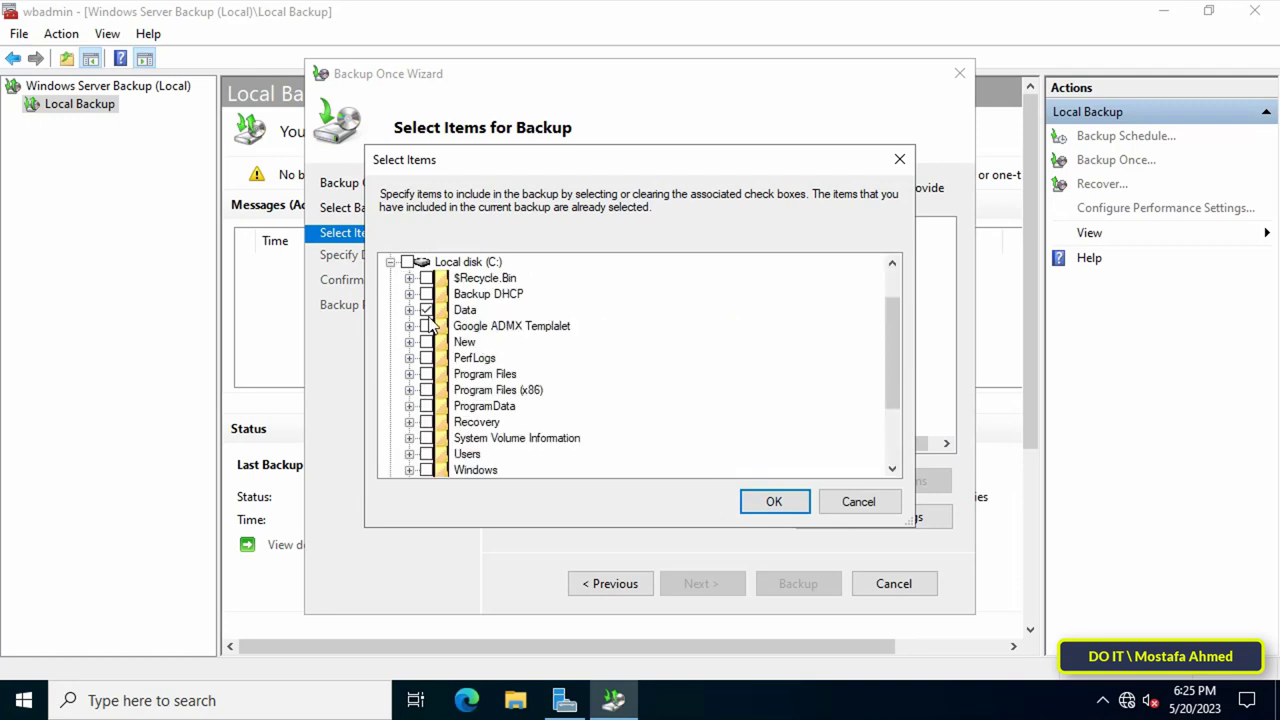
left_click(409, 310)
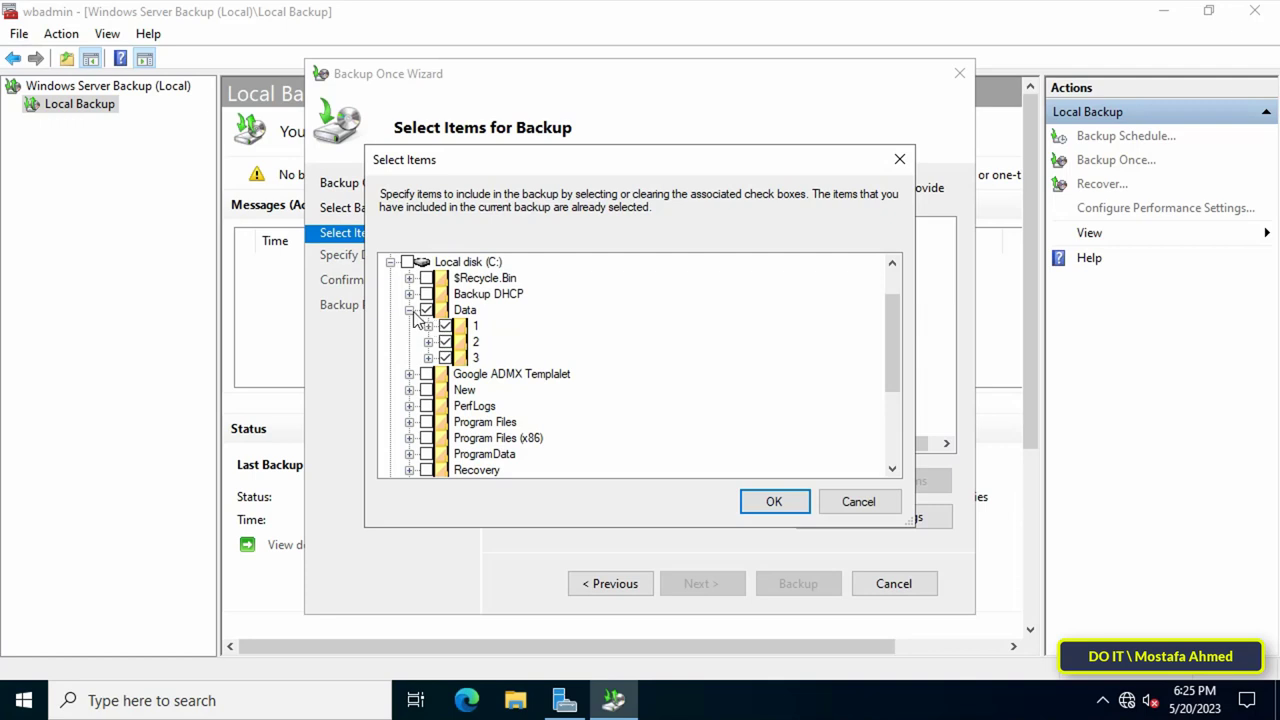
left_click(774, 501)
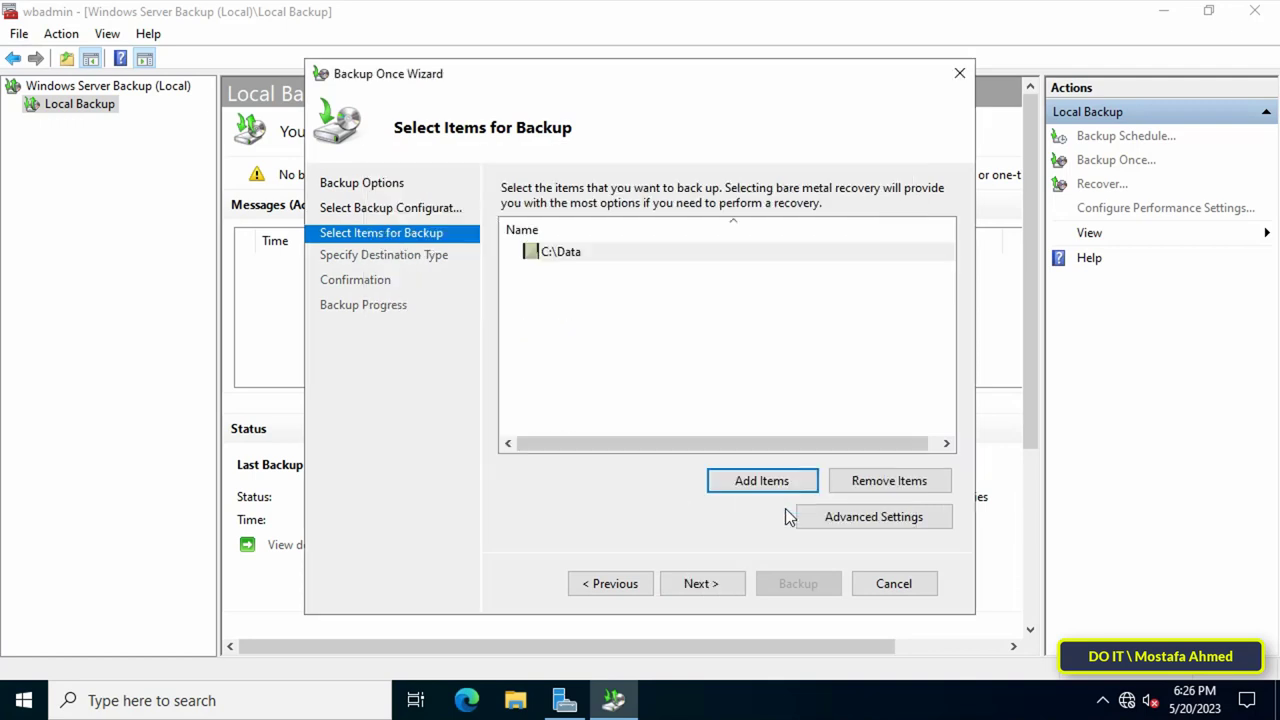
mouse_move(718, 543)
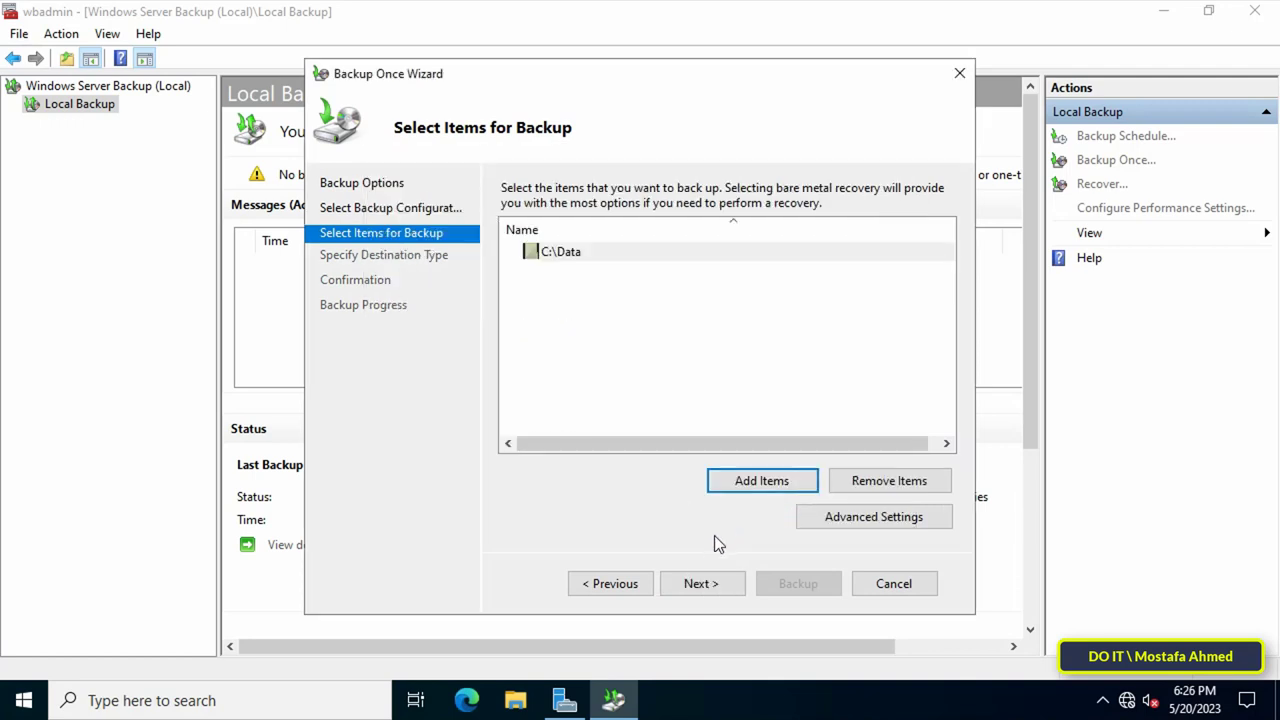
left_click(700, 583)
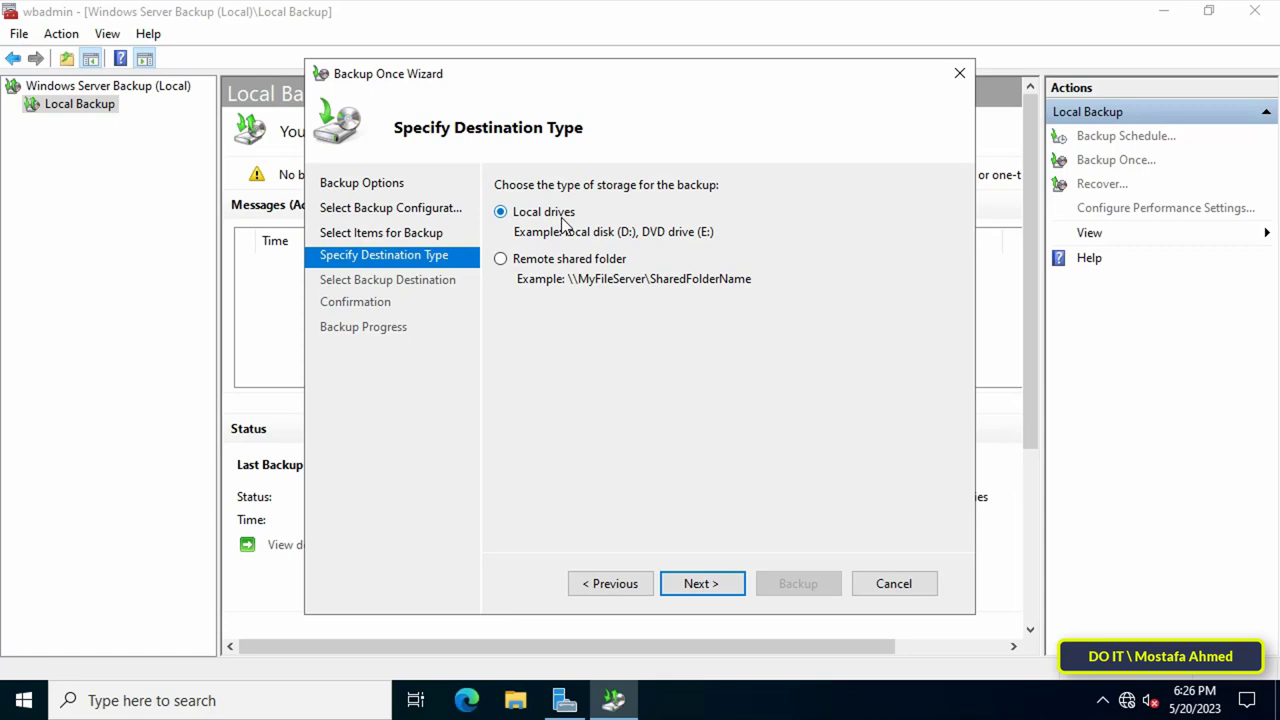
mouse_move(678, 245)
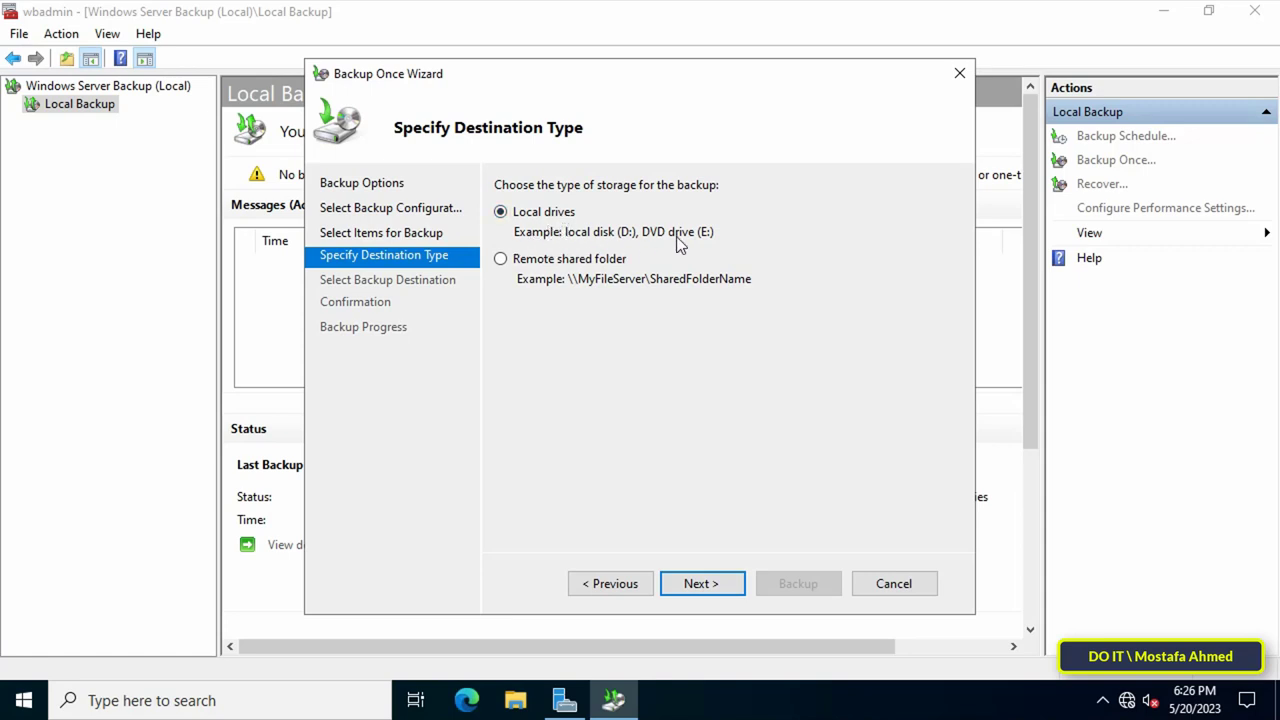
mouse_move(640, 247)
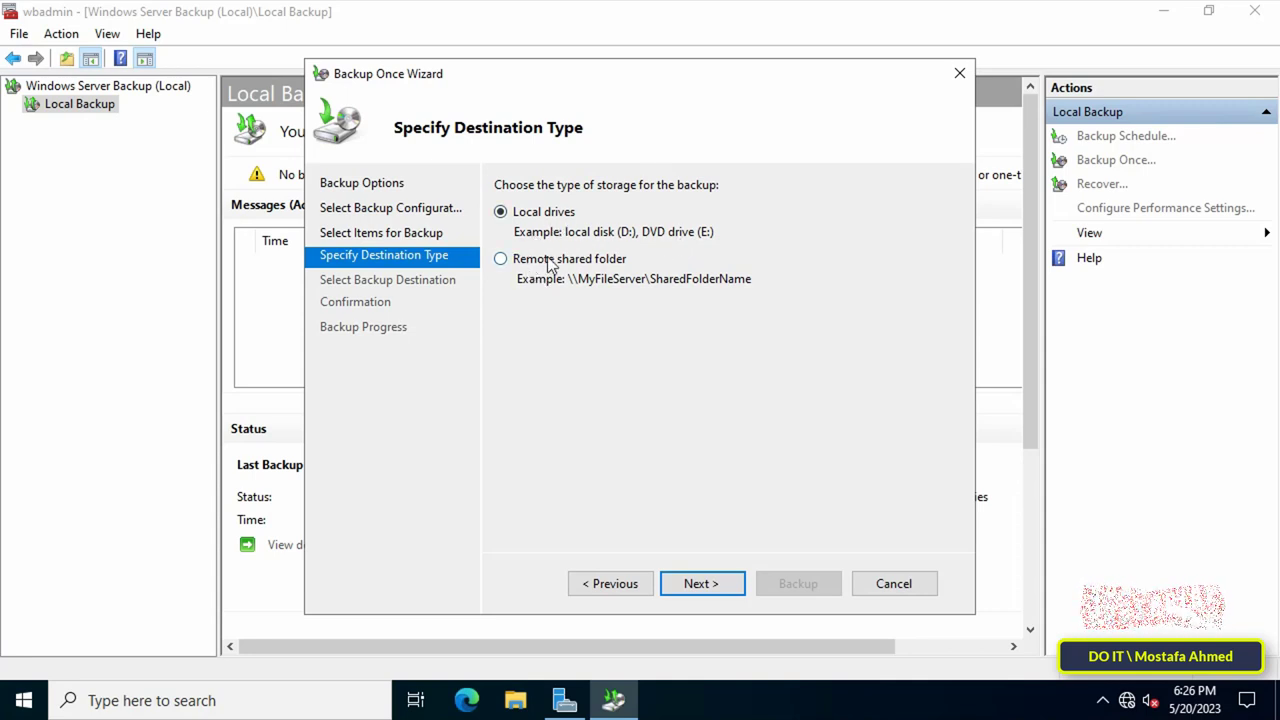
Set local drive New Volume (E:) as the destination and reach the confirmation summary
left_click(500, 258)
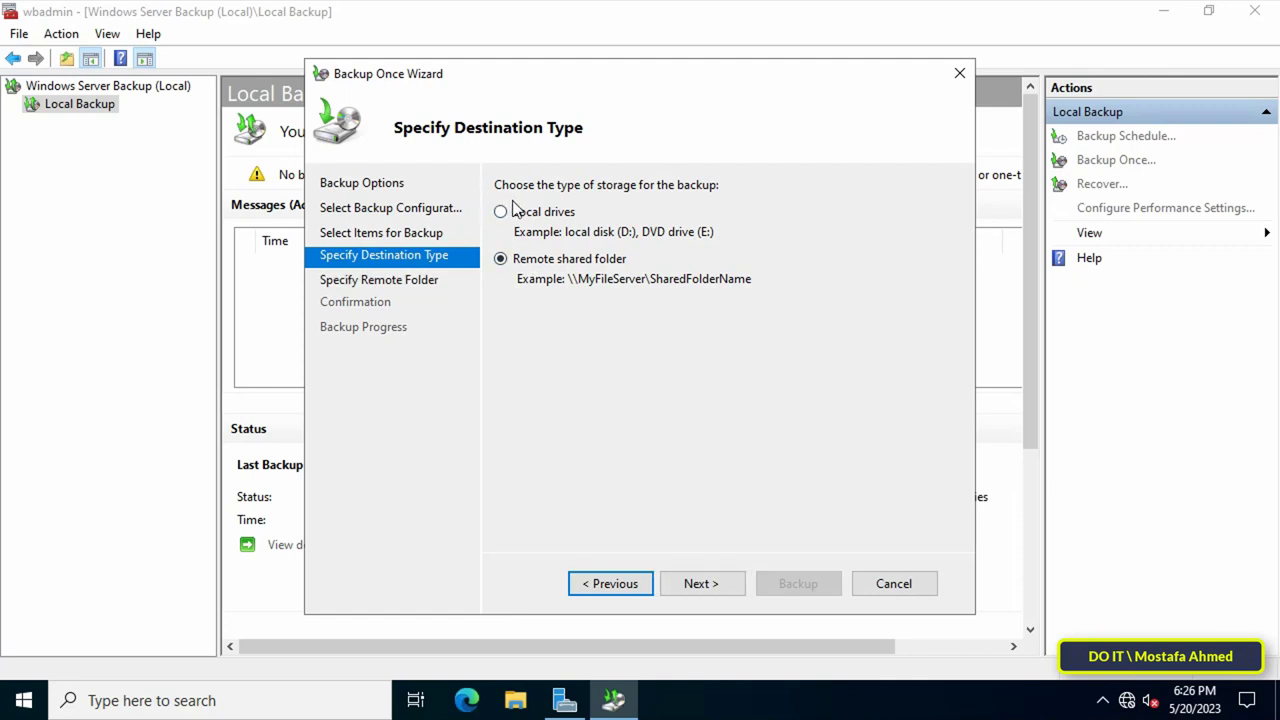
left_click(701, 583)
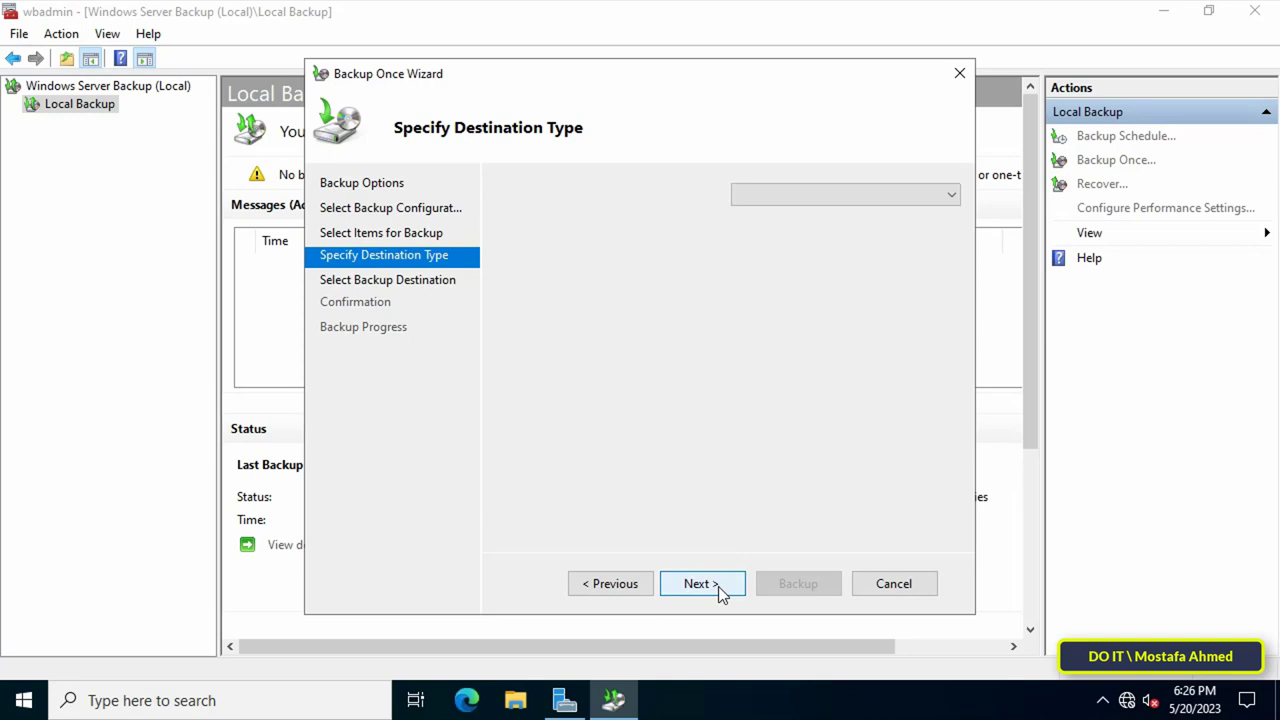
left_click(702, 583)
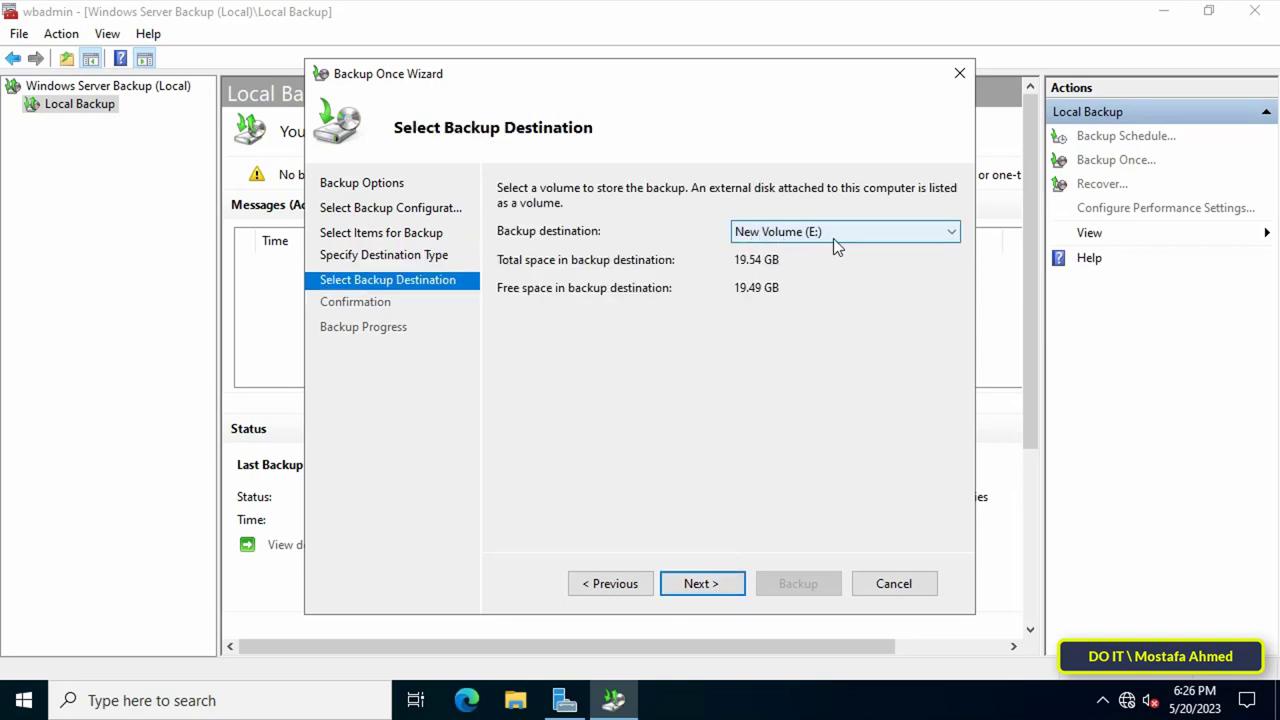
mouse_move(700, 583)
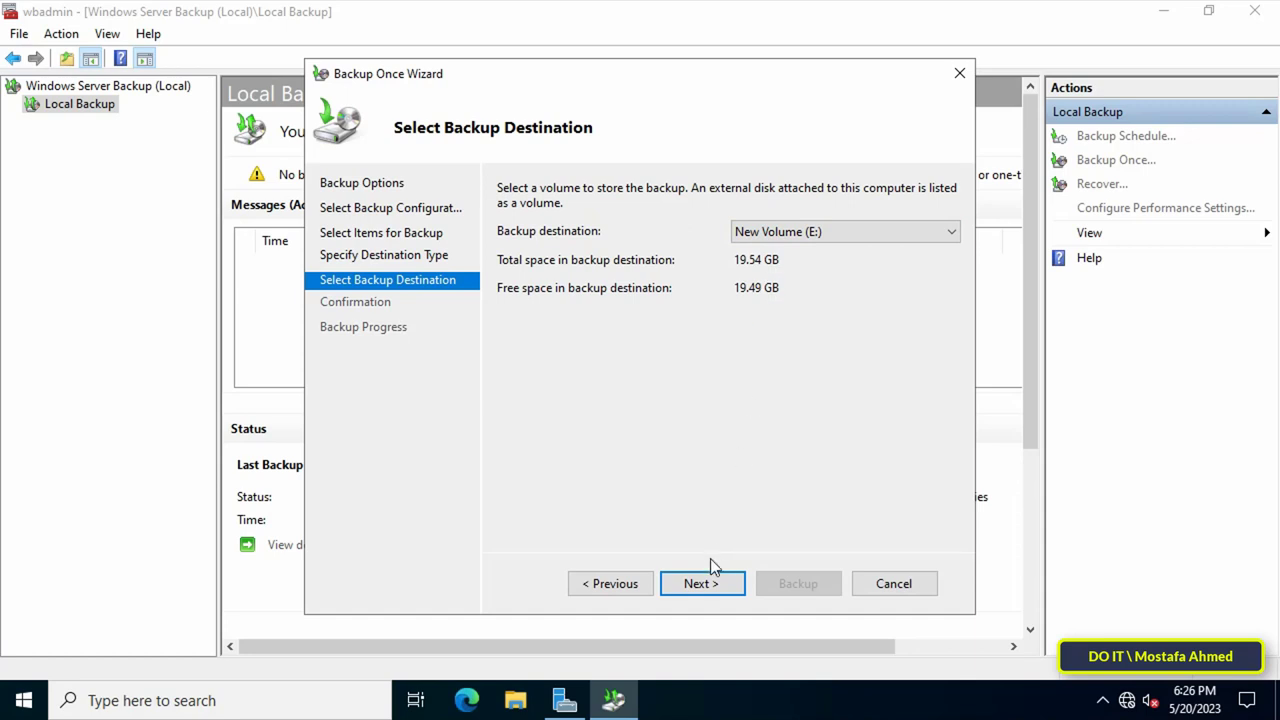
left_click(701, 583)
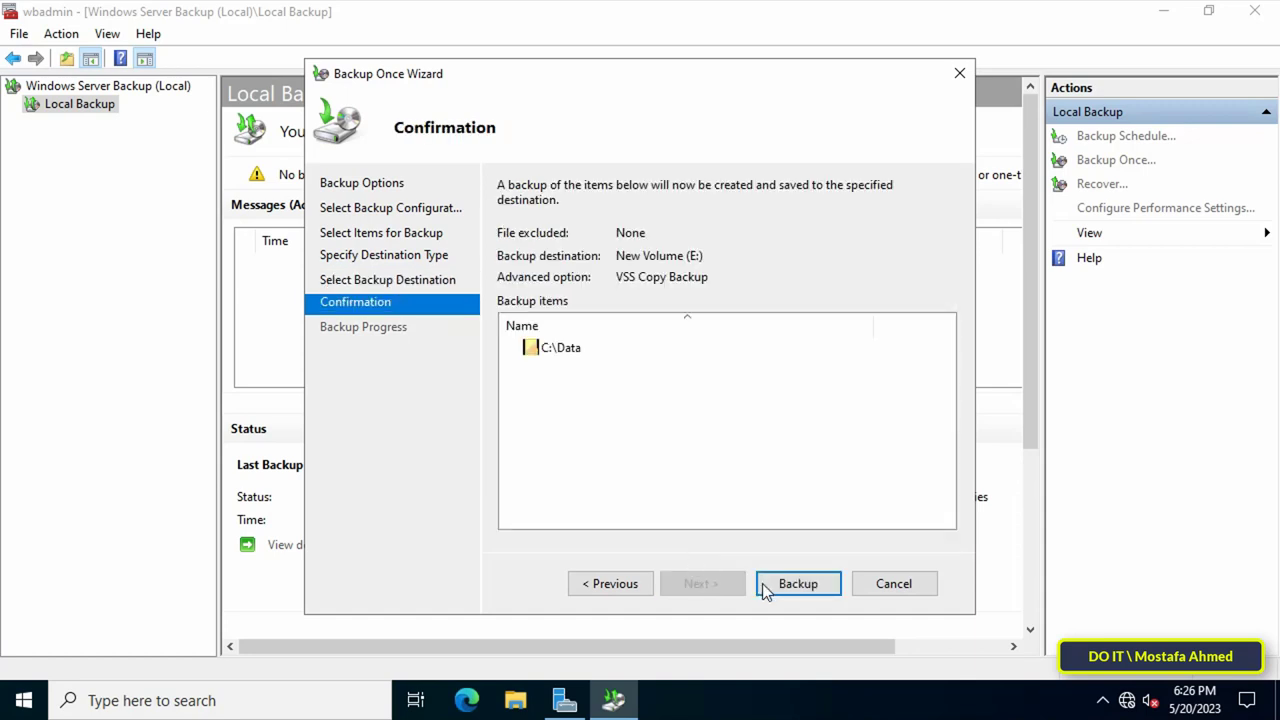
Run the one-time backup of C:\Data to E: and close the wizard once completed
left_click(797, 583)
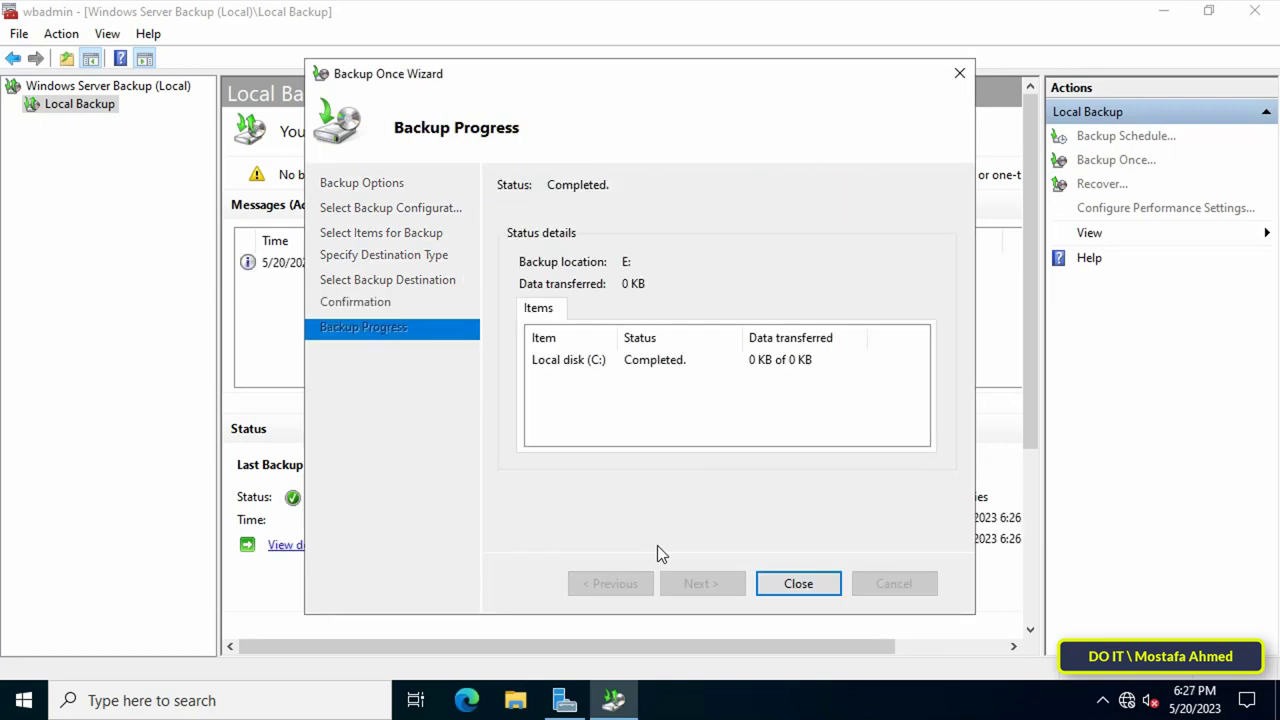
left_click(640, 359)
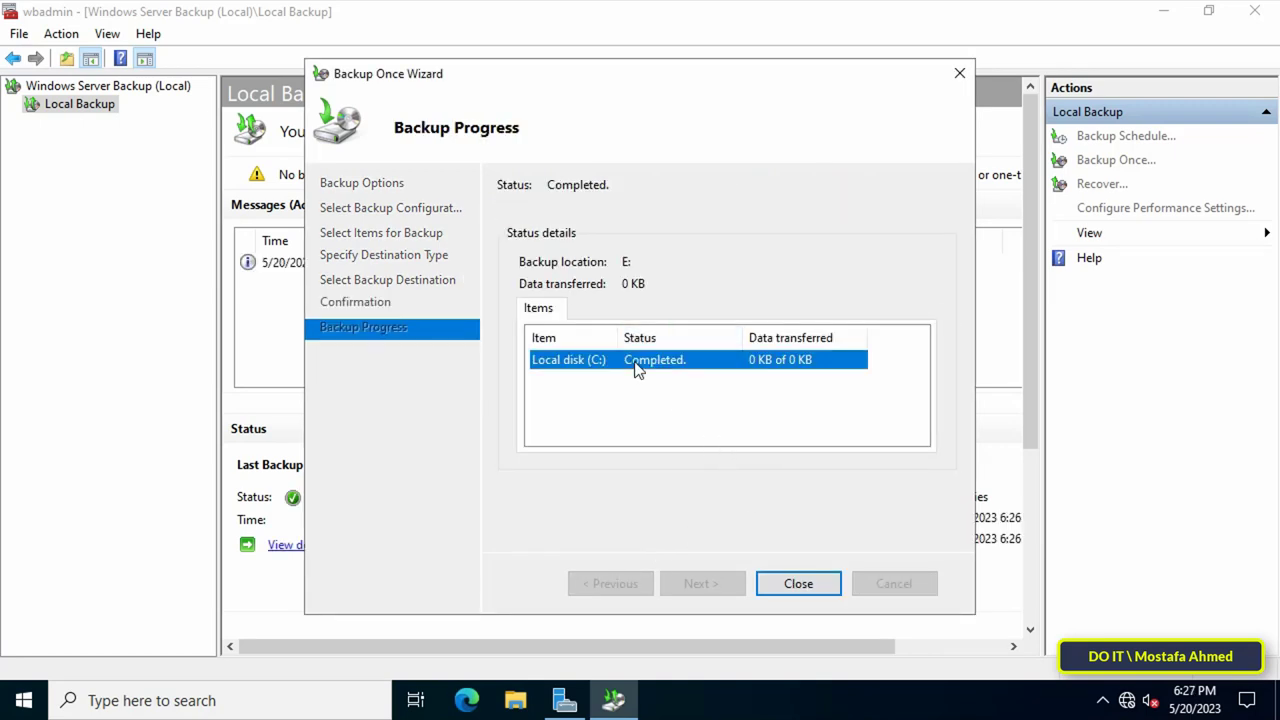
mouse_move(670, 385)
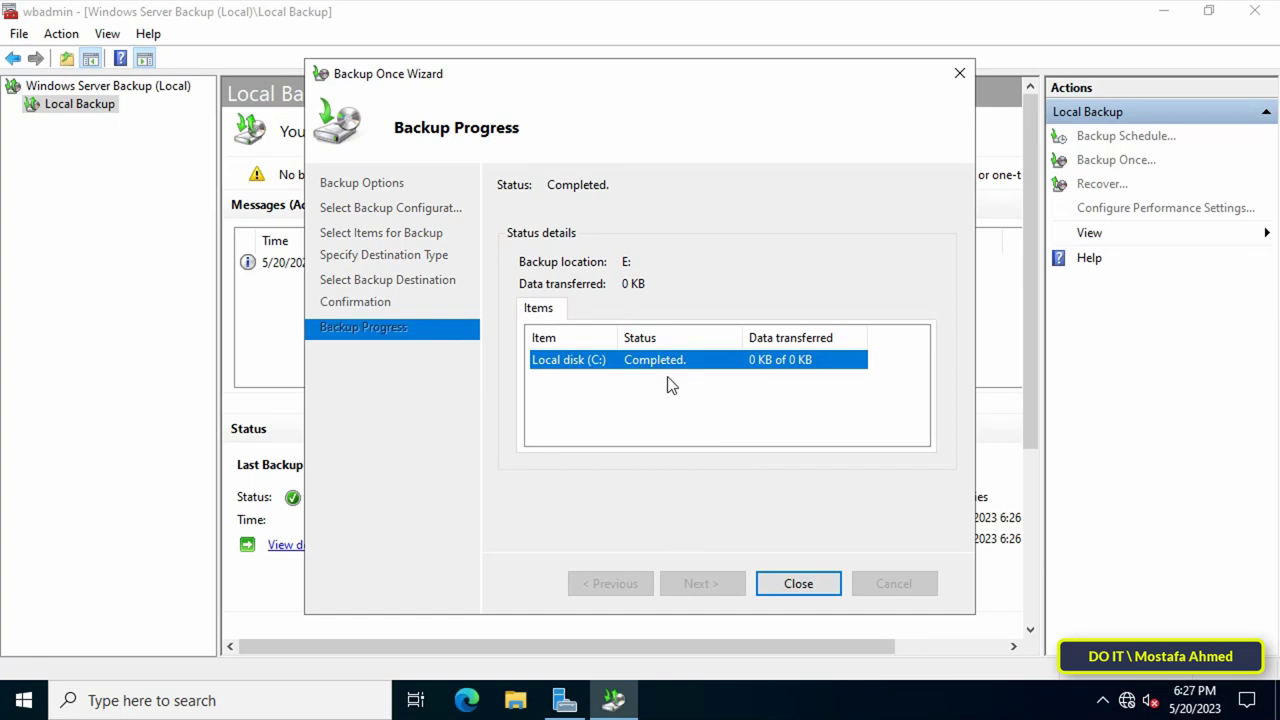
left_click(798, 583)
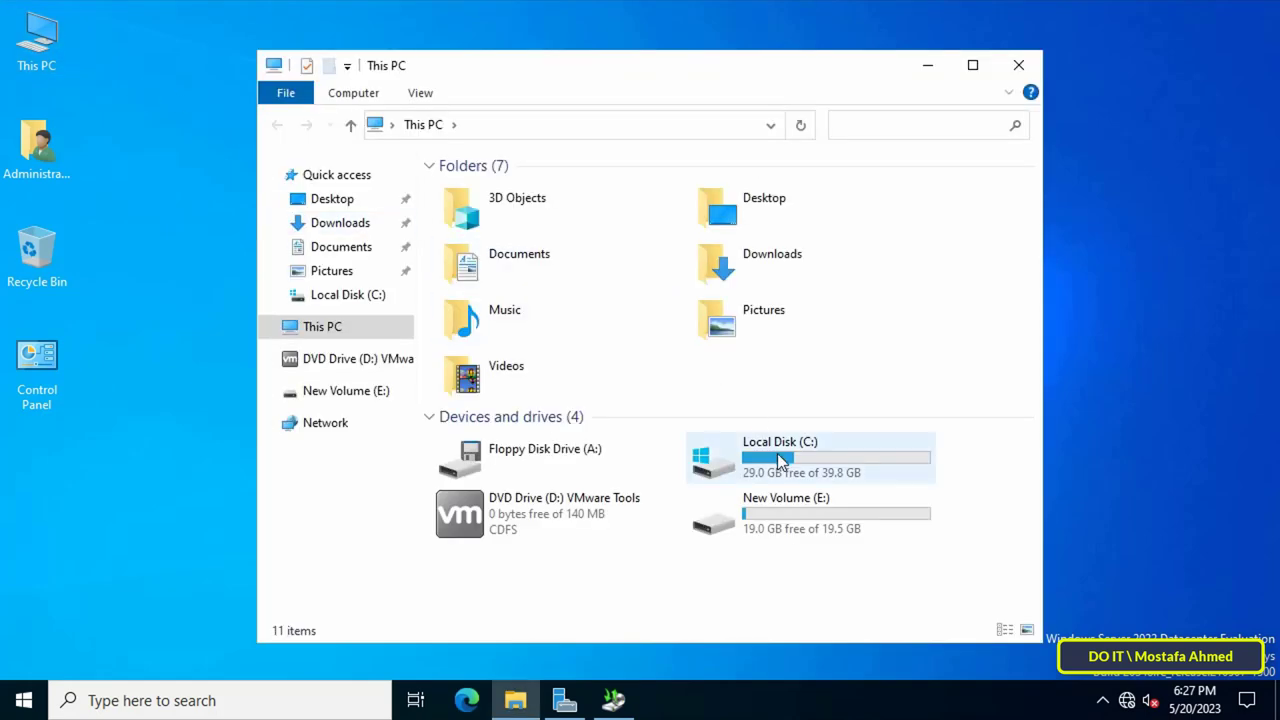
Permanently delete the Data folder from Local Disk (C:), then return to Windows Server Backup
double_click(786, 497)
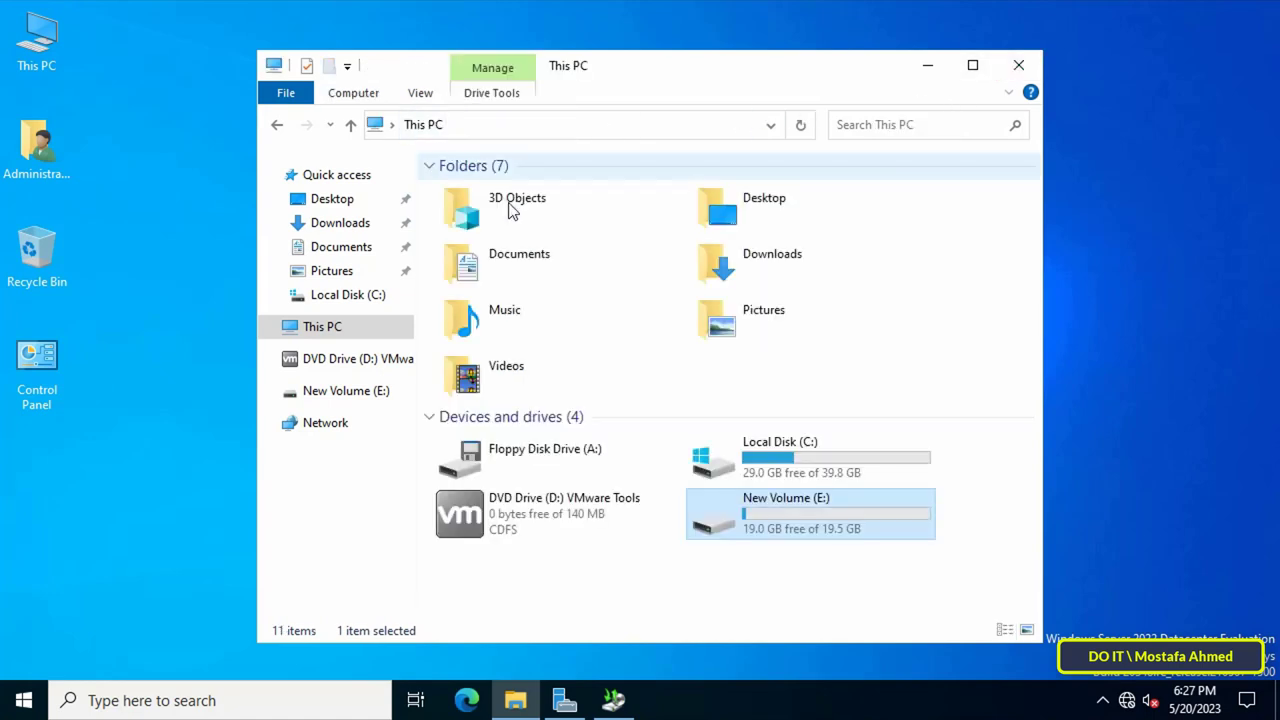
double_click(779, 441)
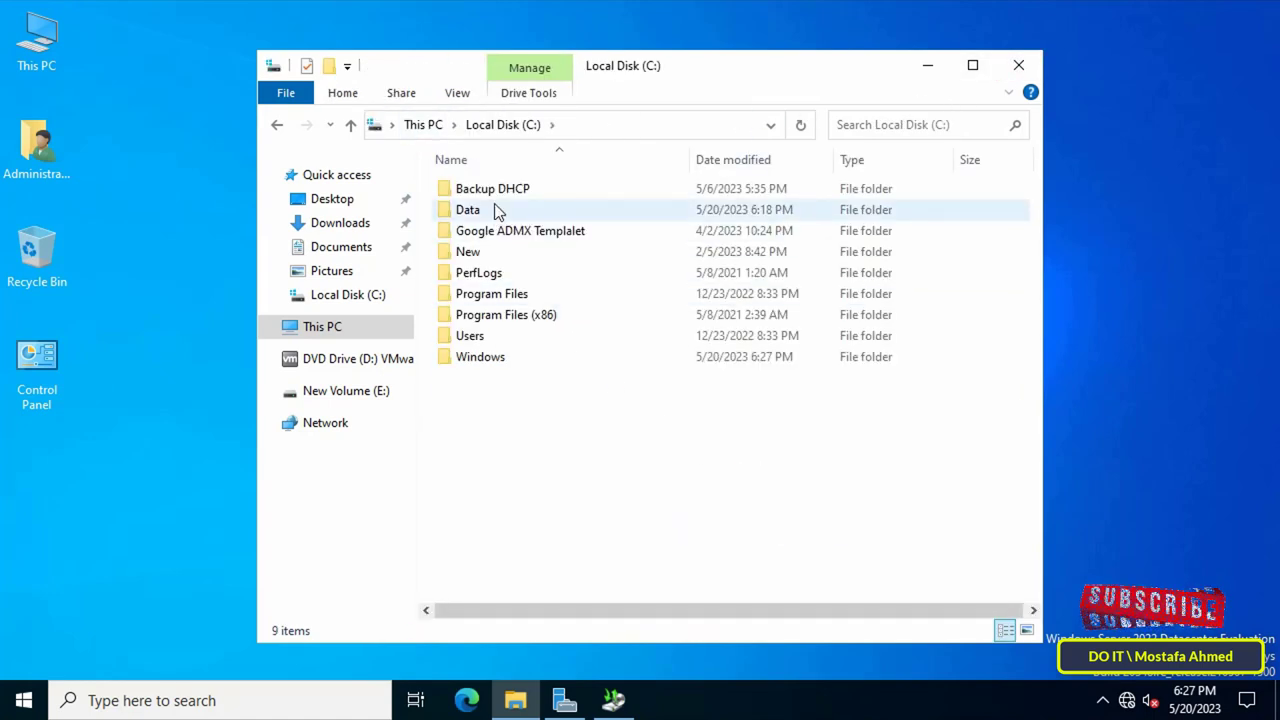
left_click(467, 209)
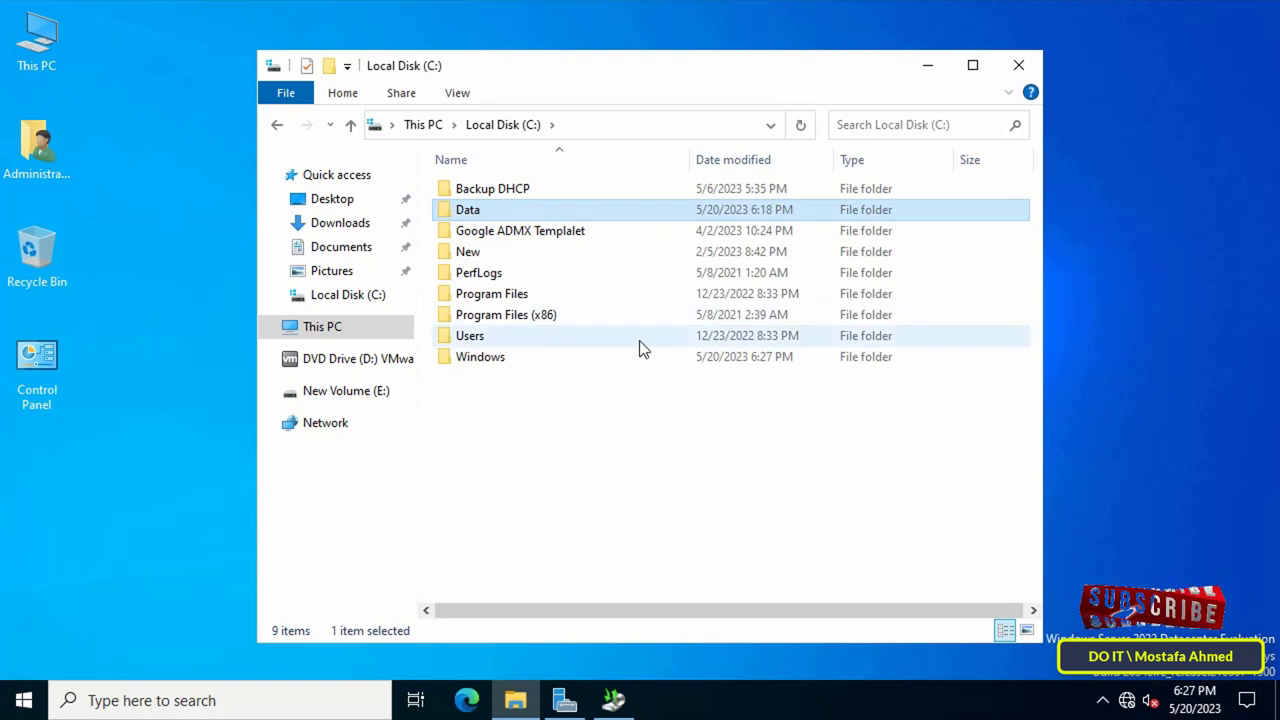
key("Delete")
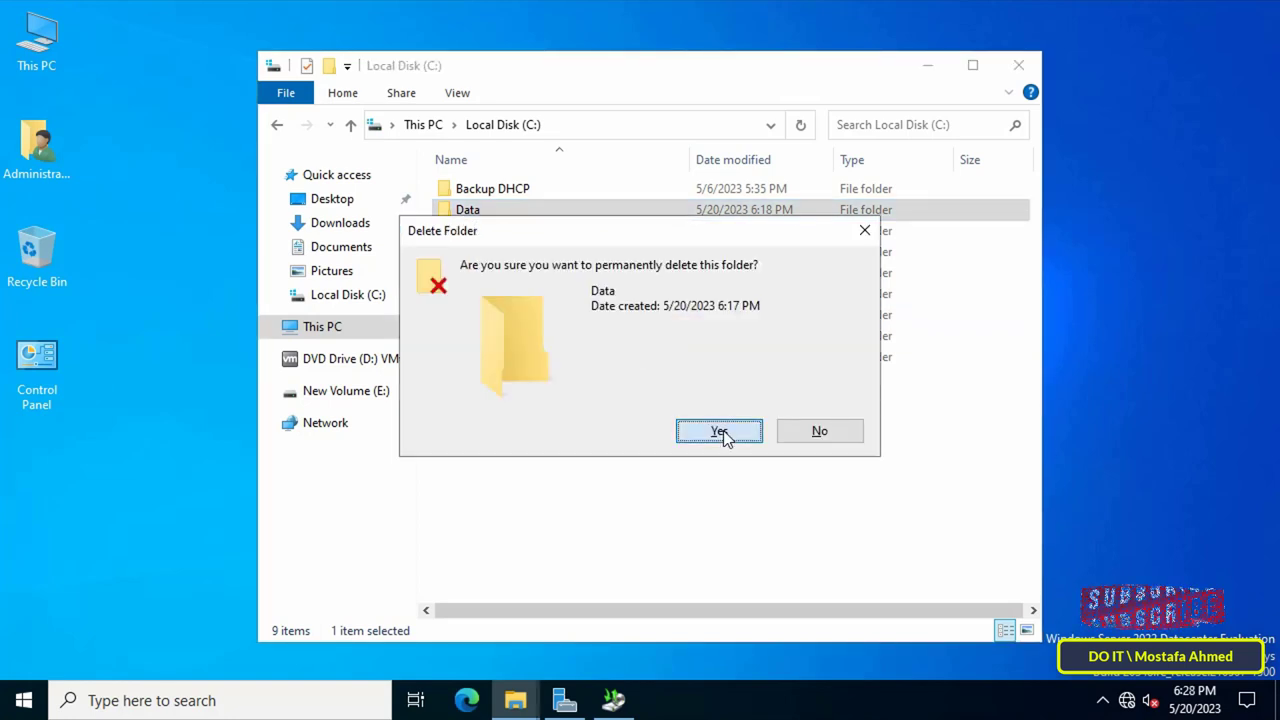
left_click(718, 430)
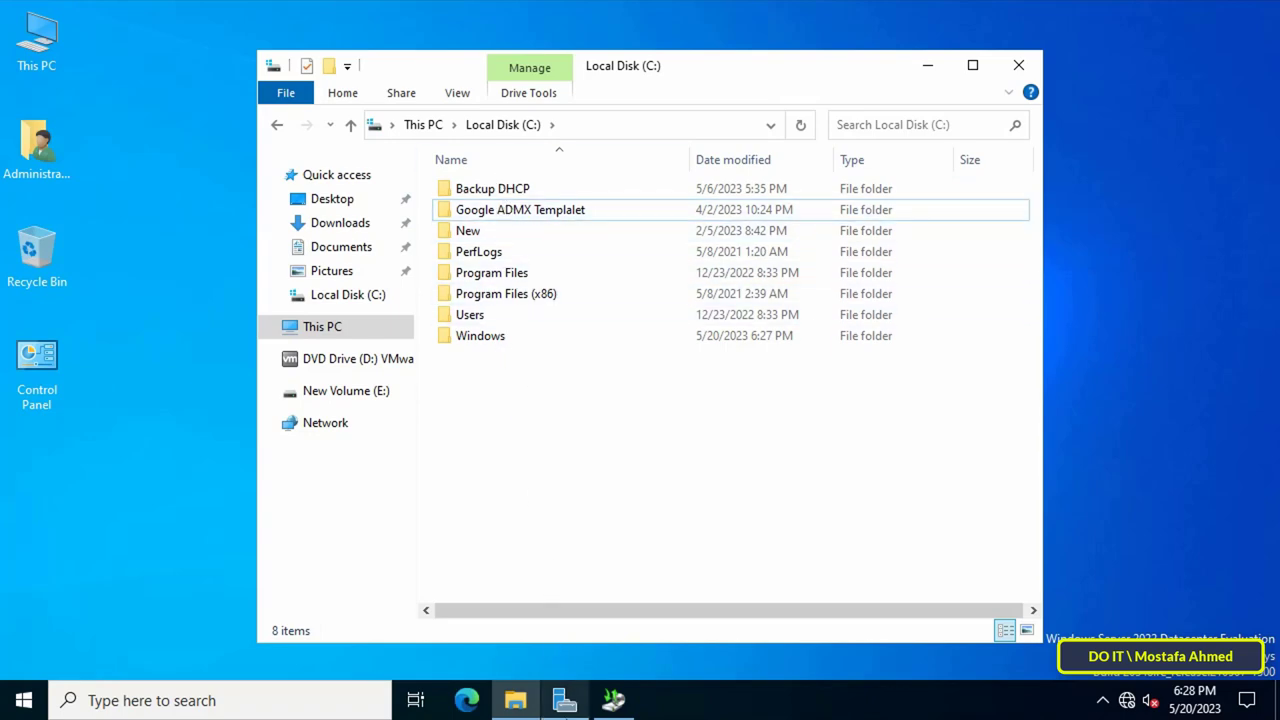
left_click(613, 700)
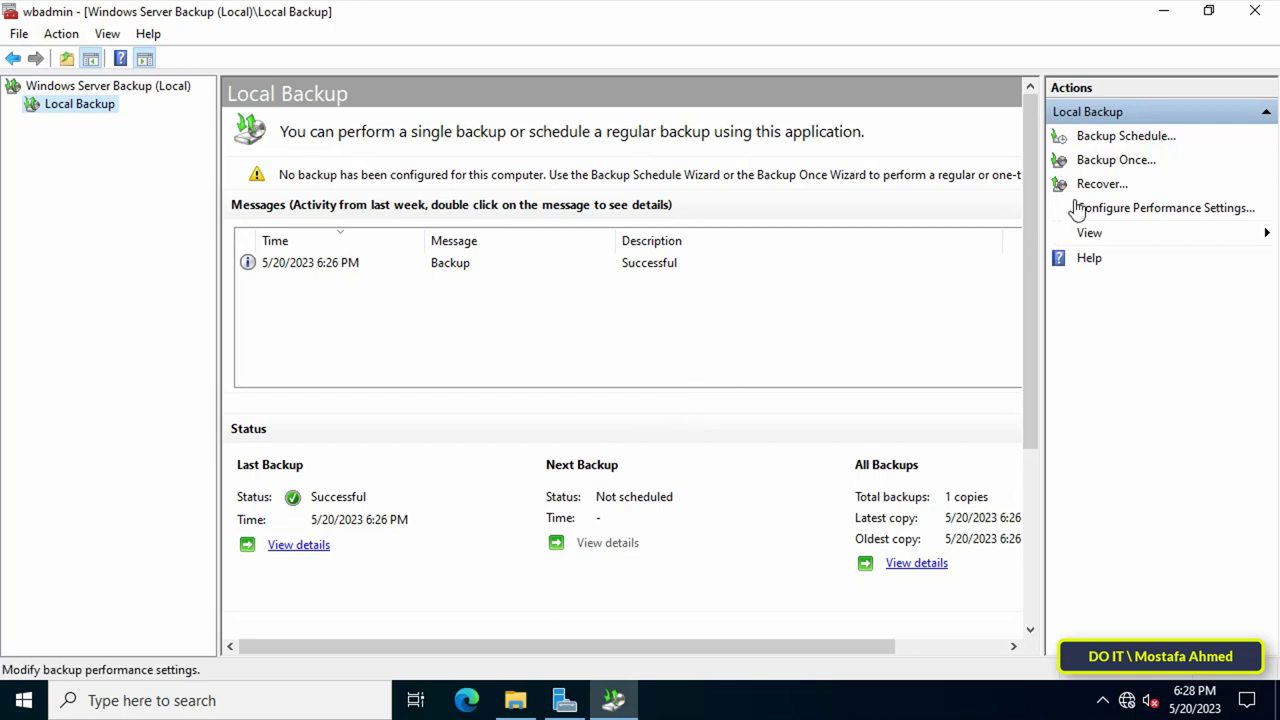
Start recovery from this server using the 5/20/2023 6:26 PM backup
left_click(1102, 183)
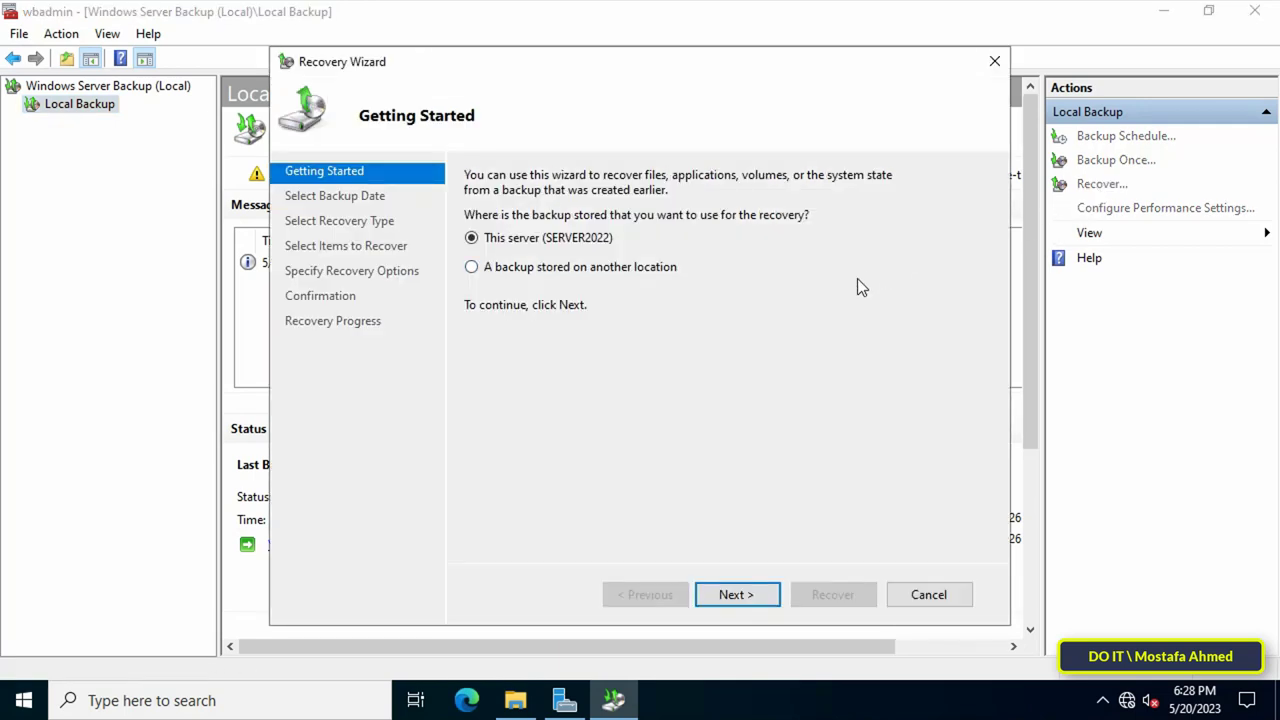
mouse_move(565, 262)
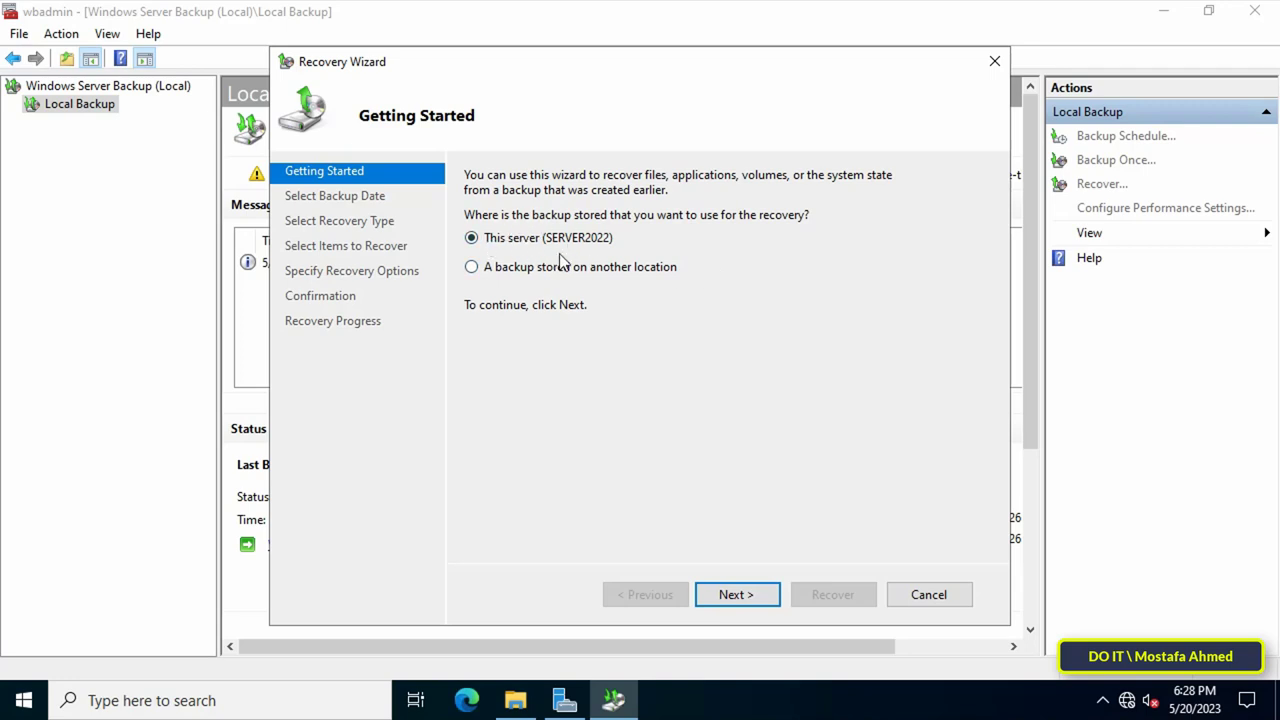
mouse_move(637, 288)
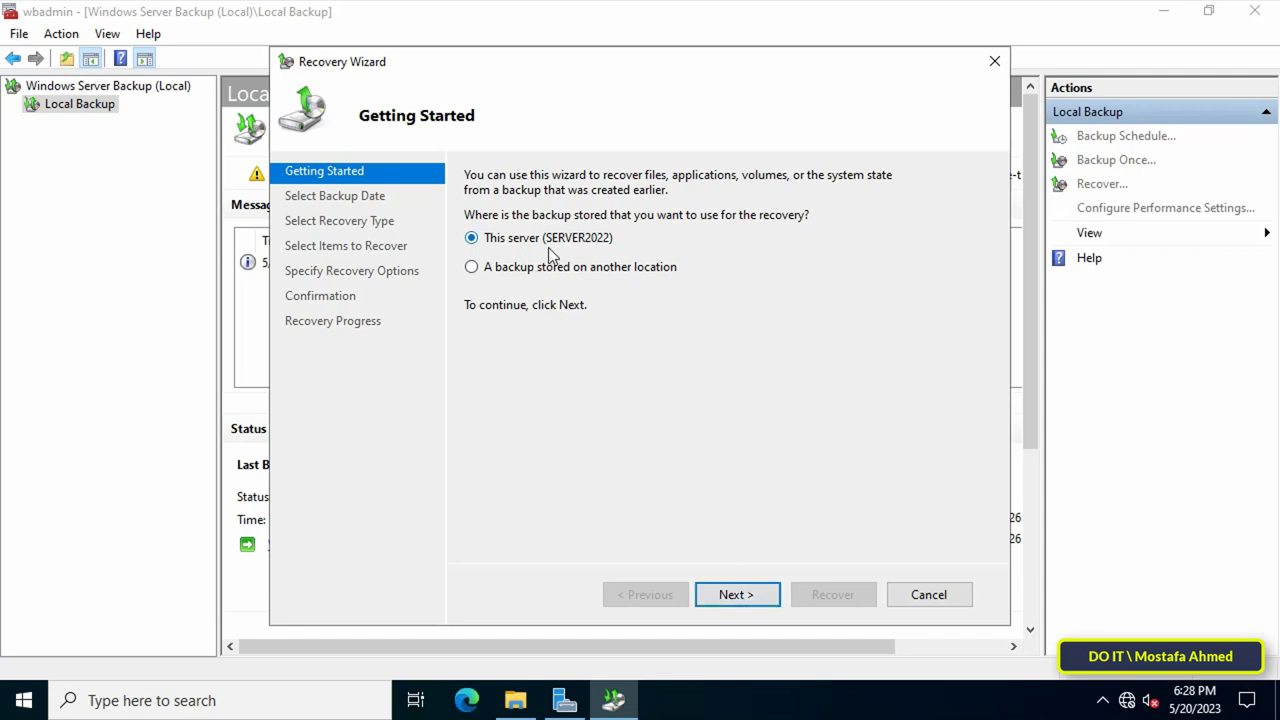
mouse_move(538, 265)
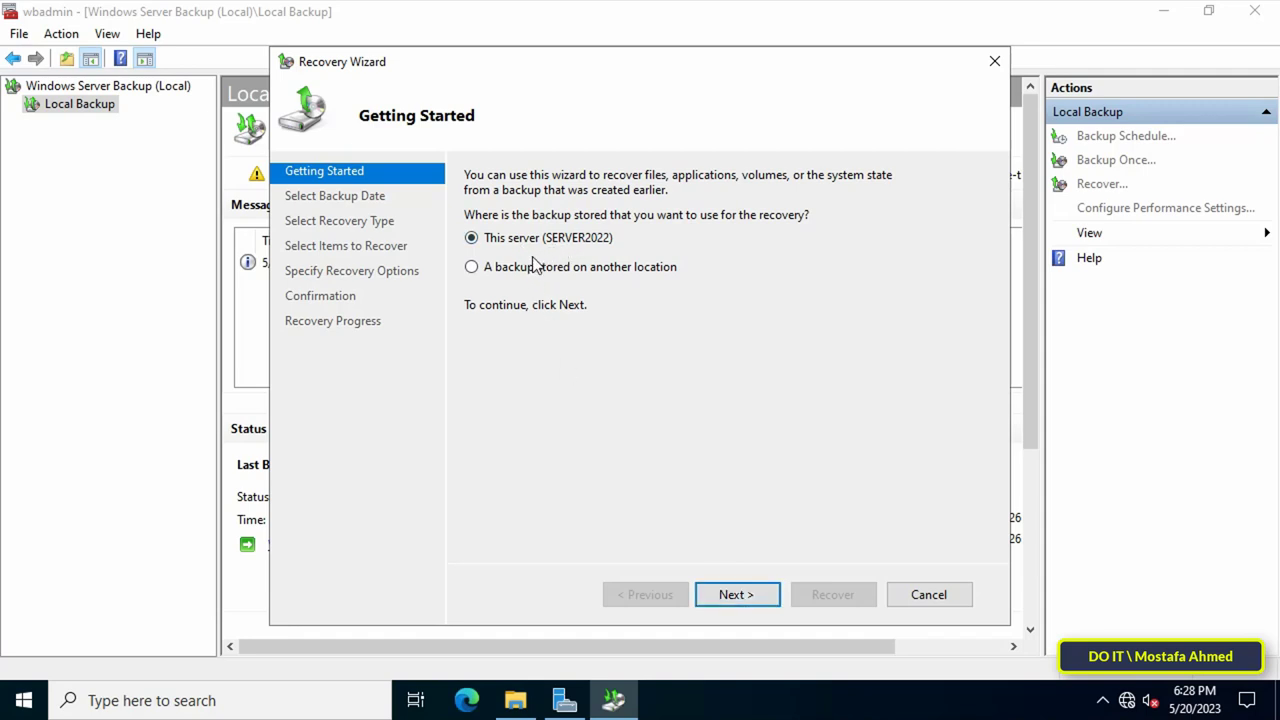
left_click(737, 594)
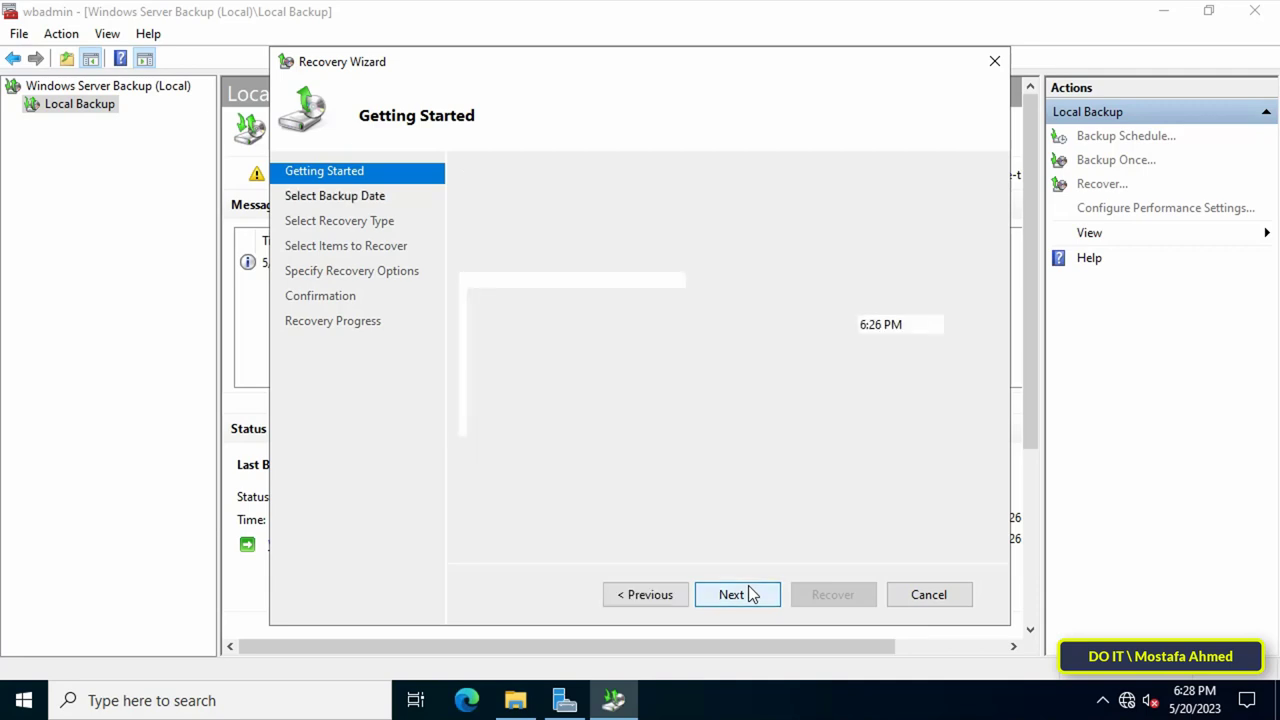
left_click(731, 594)
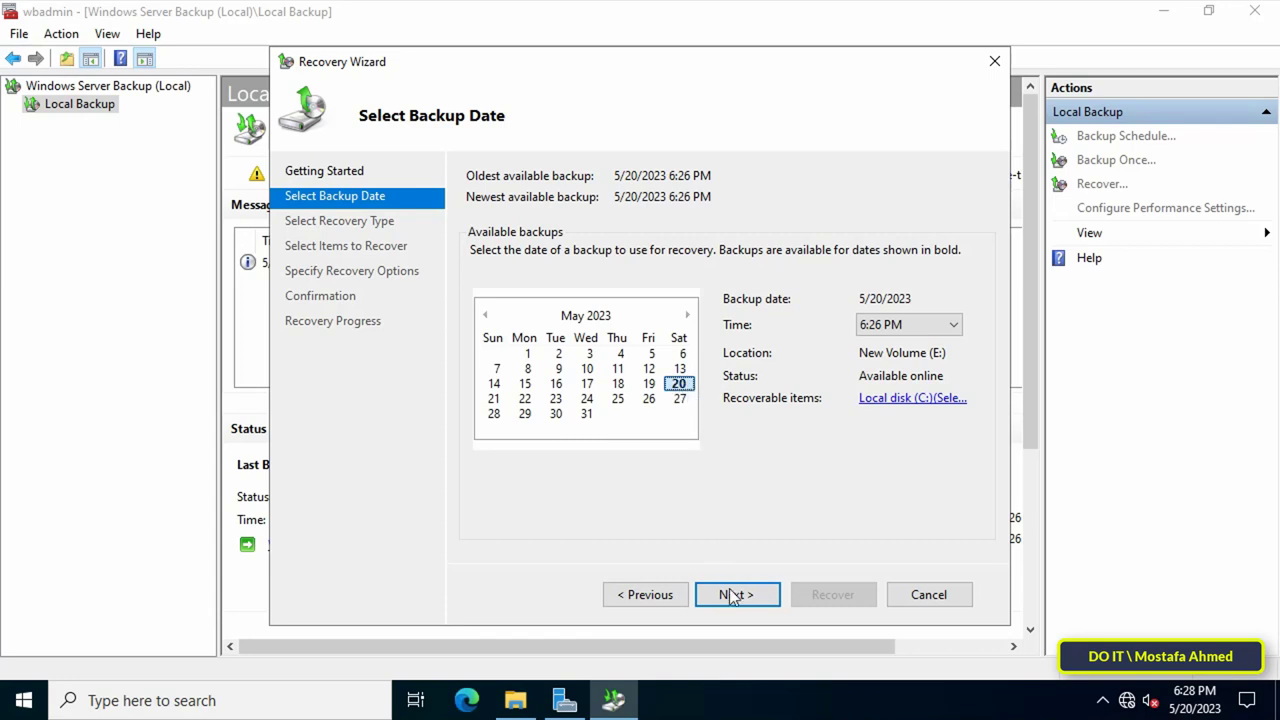
left_click(737, 594)
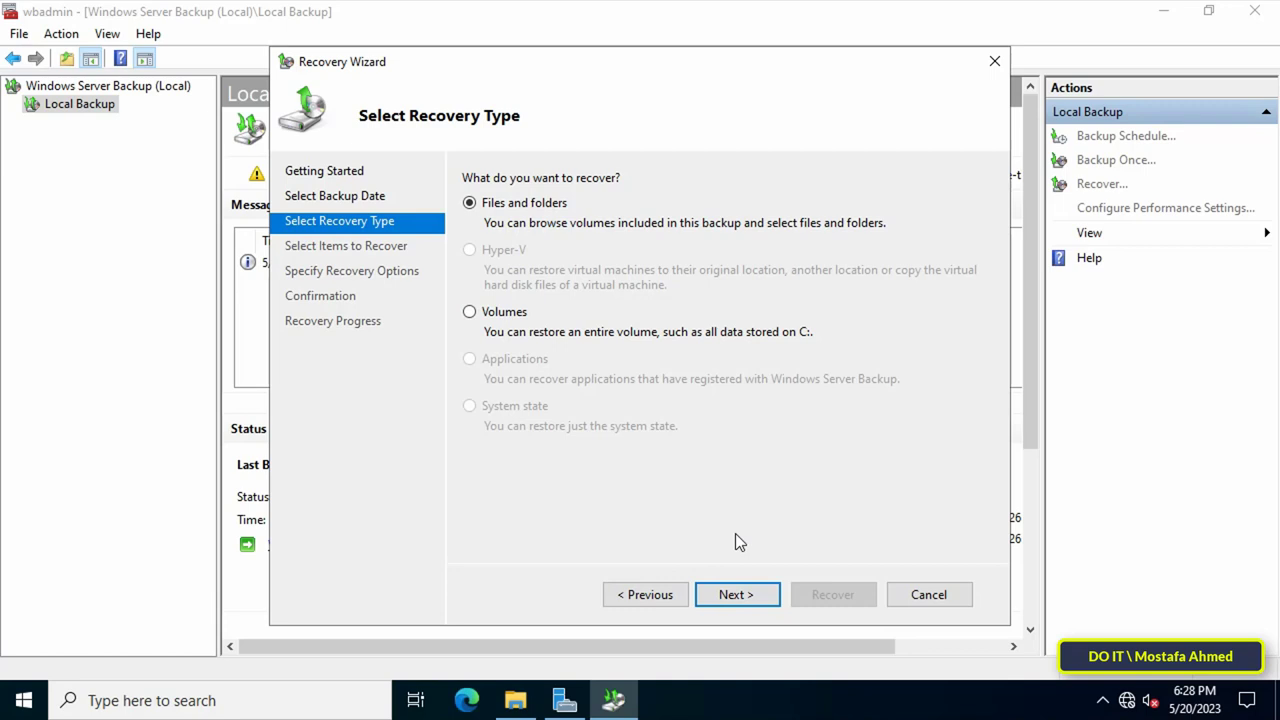
Choose Files and folders recovery and select Data under Server2022 > Local disk (C:)
left_click(736, 594)
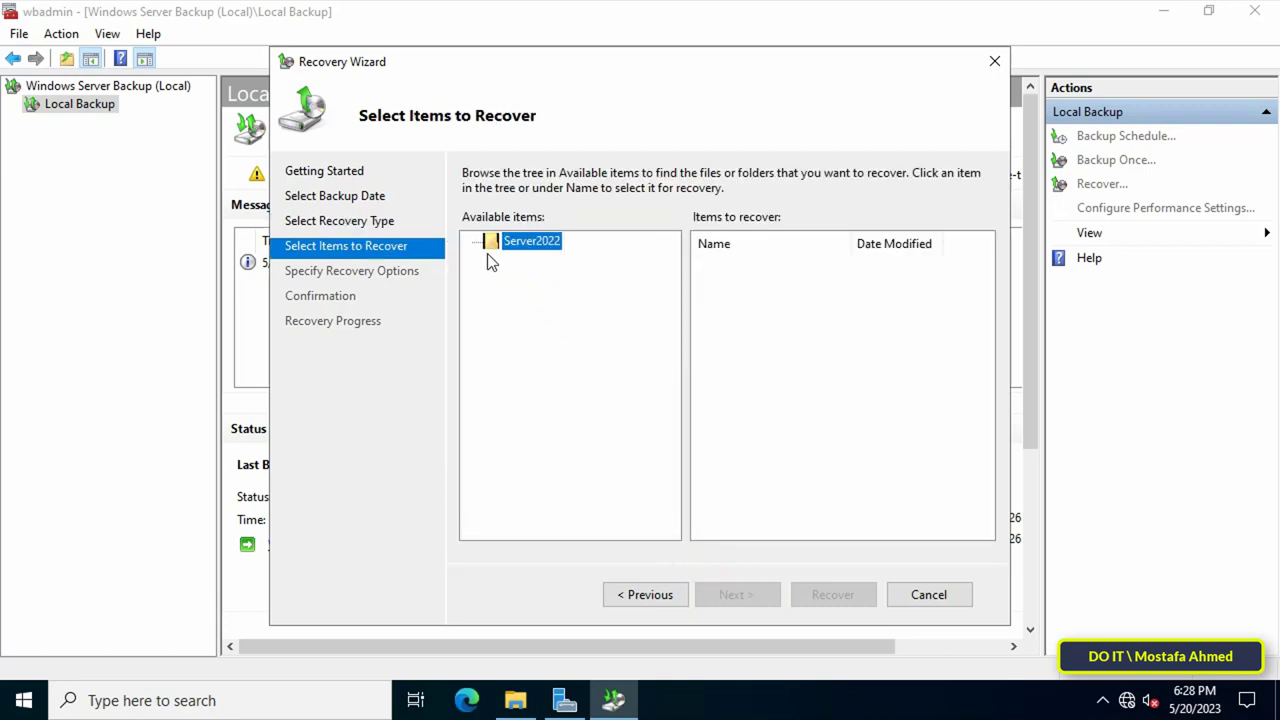
left_click(473, 241)
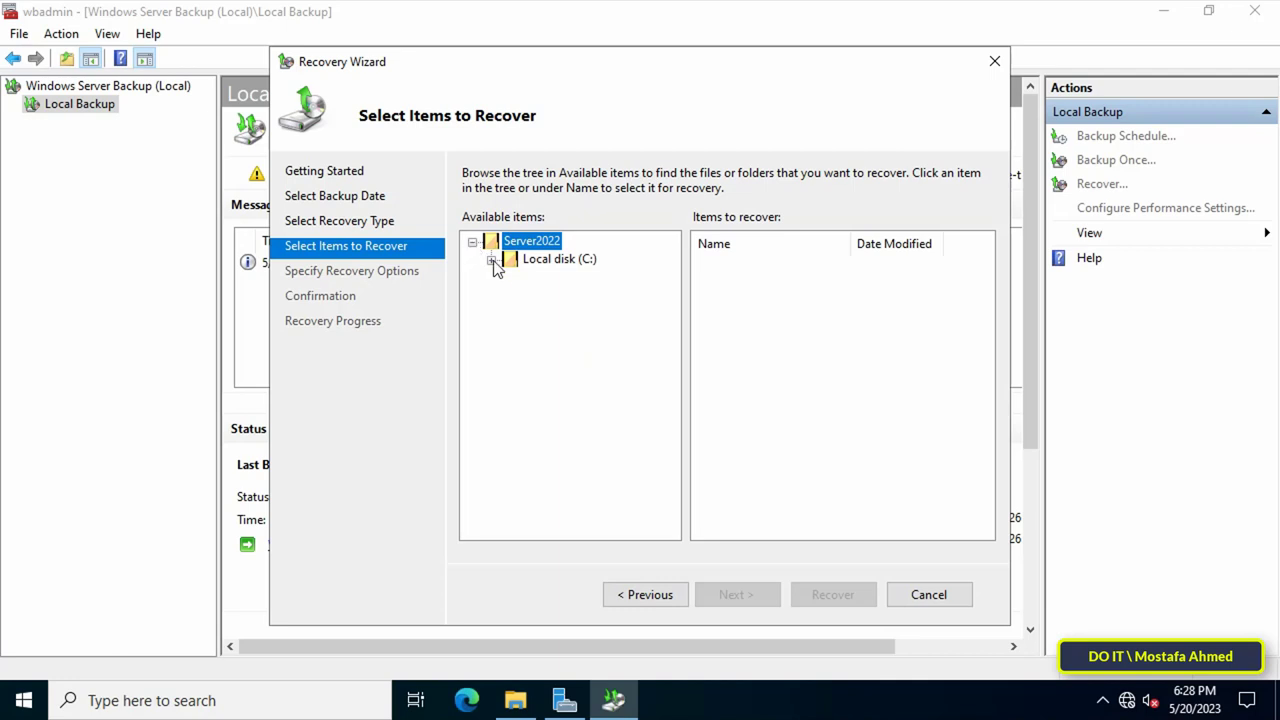
left_click(554, 277)
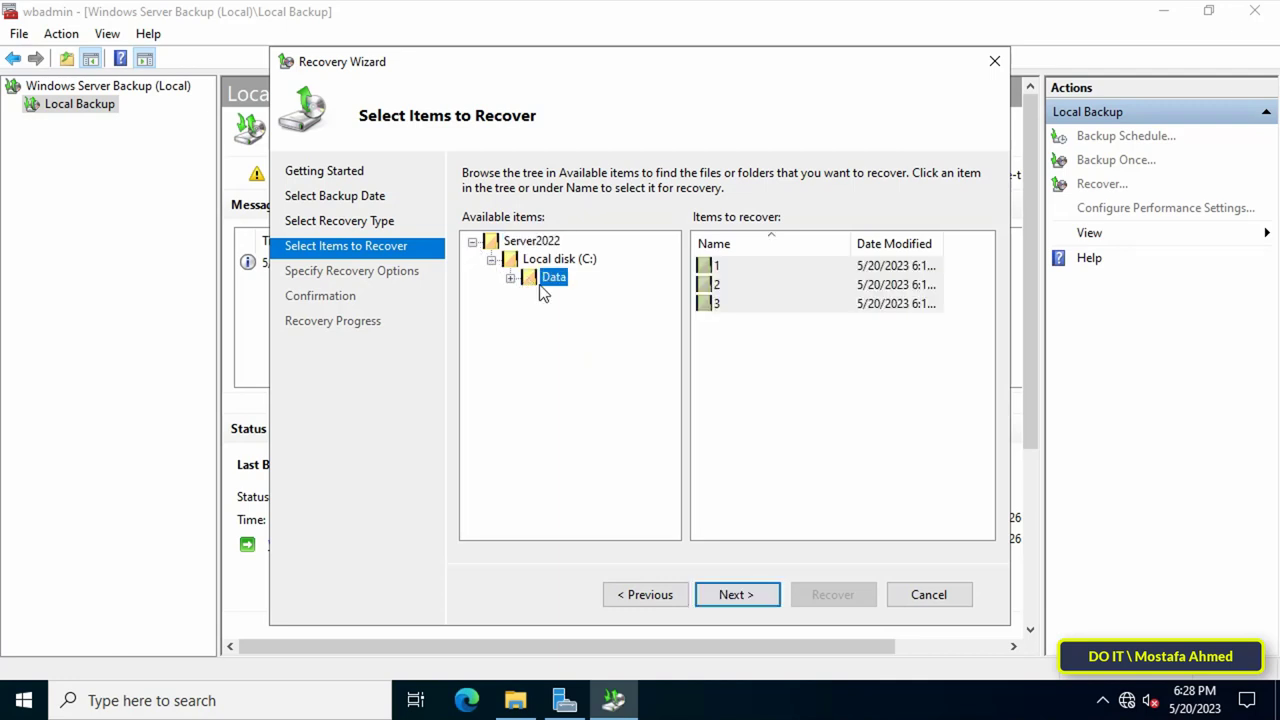
left_click(736, 594)
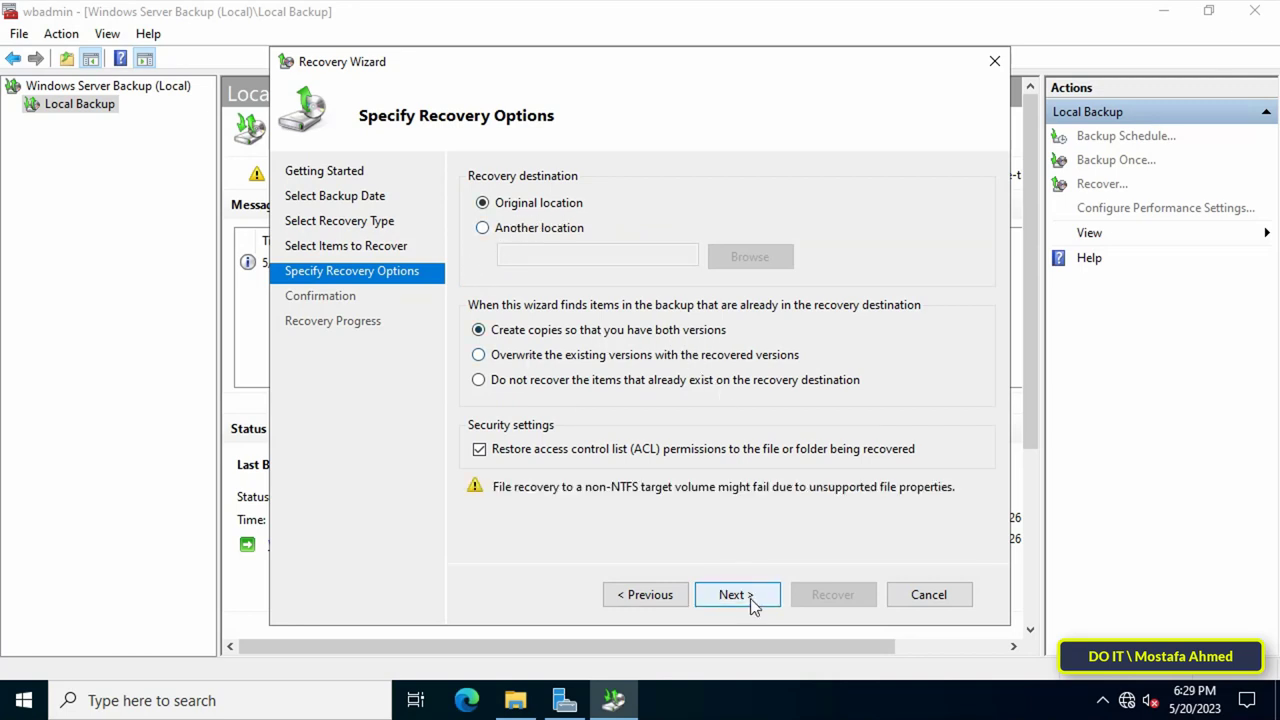
Recover the Data folder to its original location and close the finished wizard
left_click(731, 594)
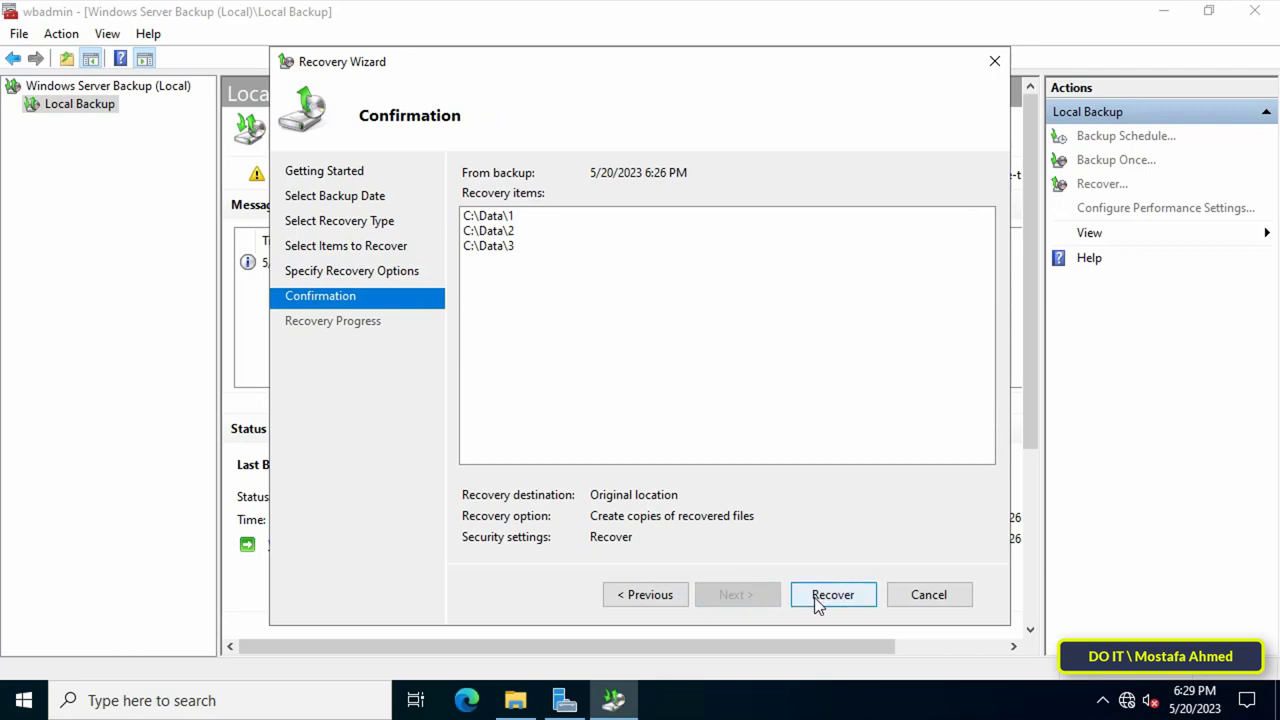
left_click(833, 594)
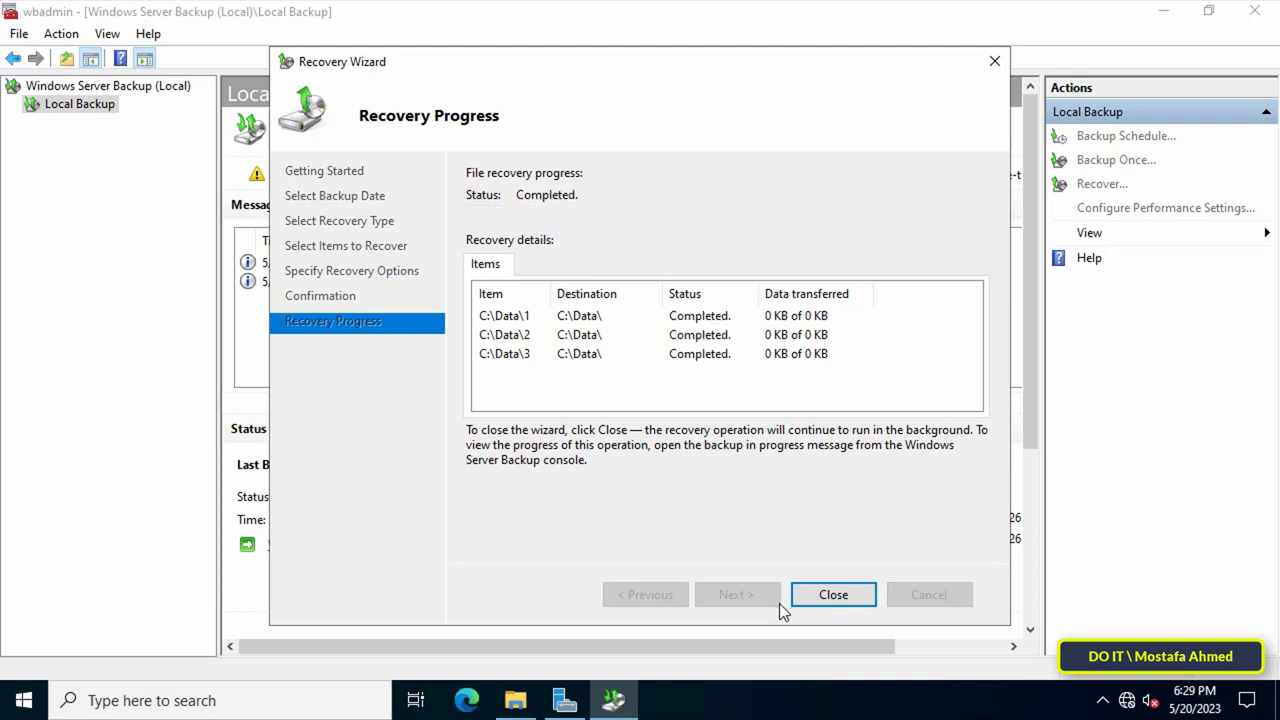
left_click(833, 594)
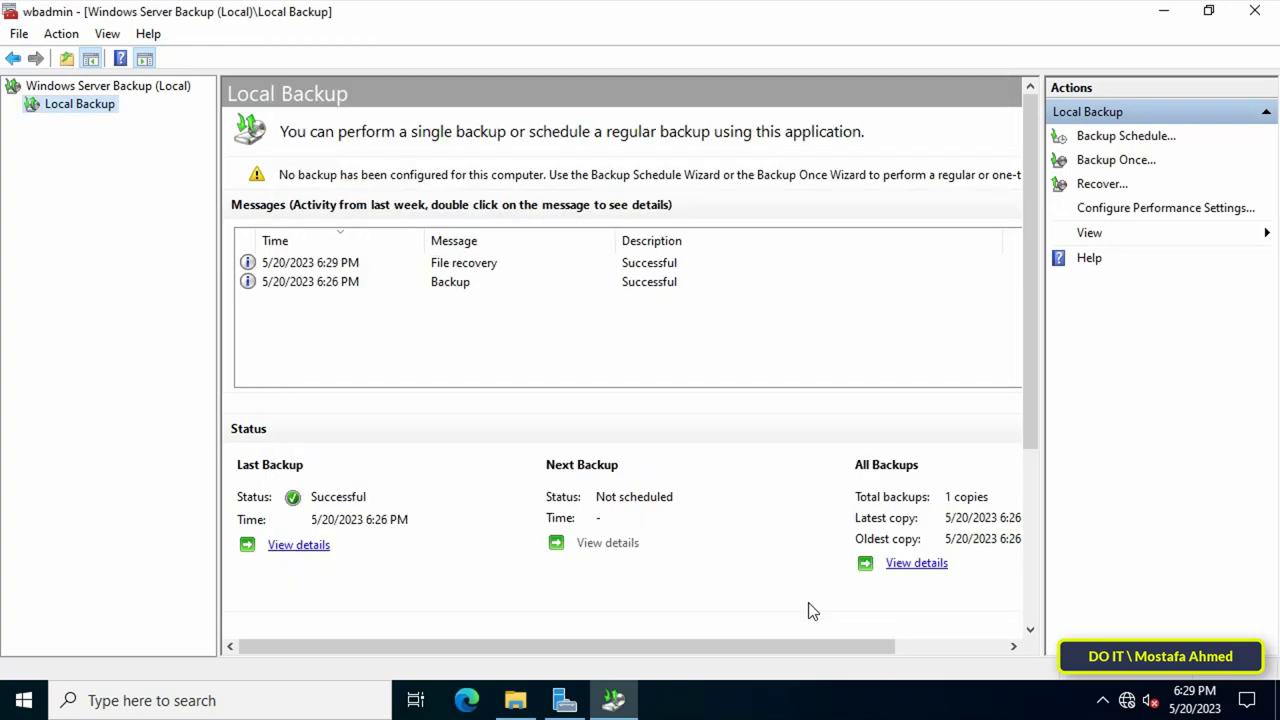
left_click(450, 281)
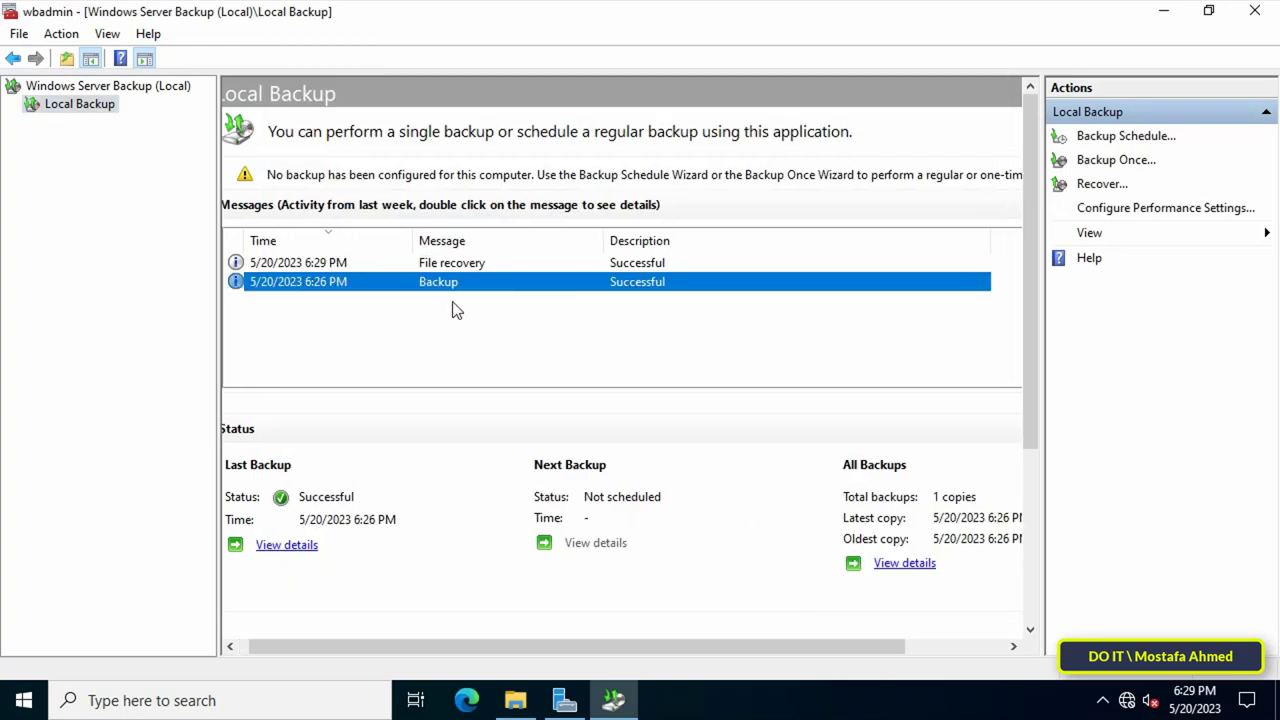
left_click(515, 700)
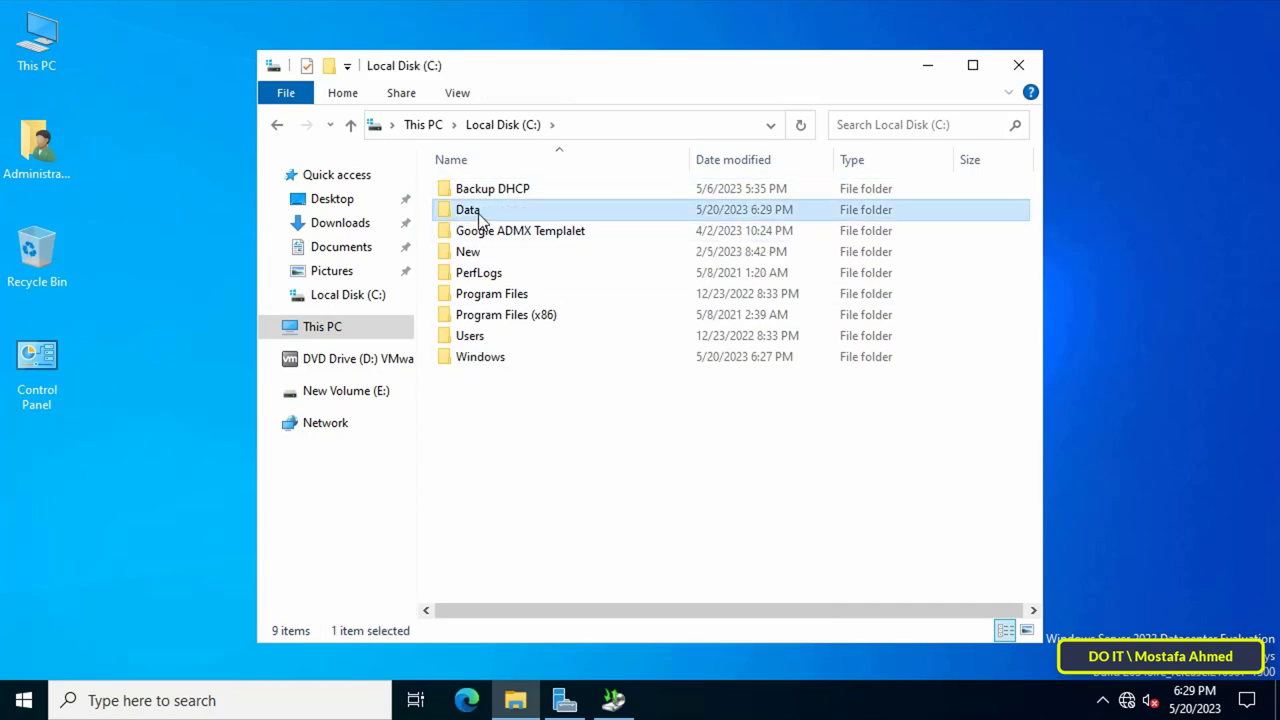
Open C:\Data to confirm subfolders 1, 2 and 3, then return to the backup console
double_click(467, 209)
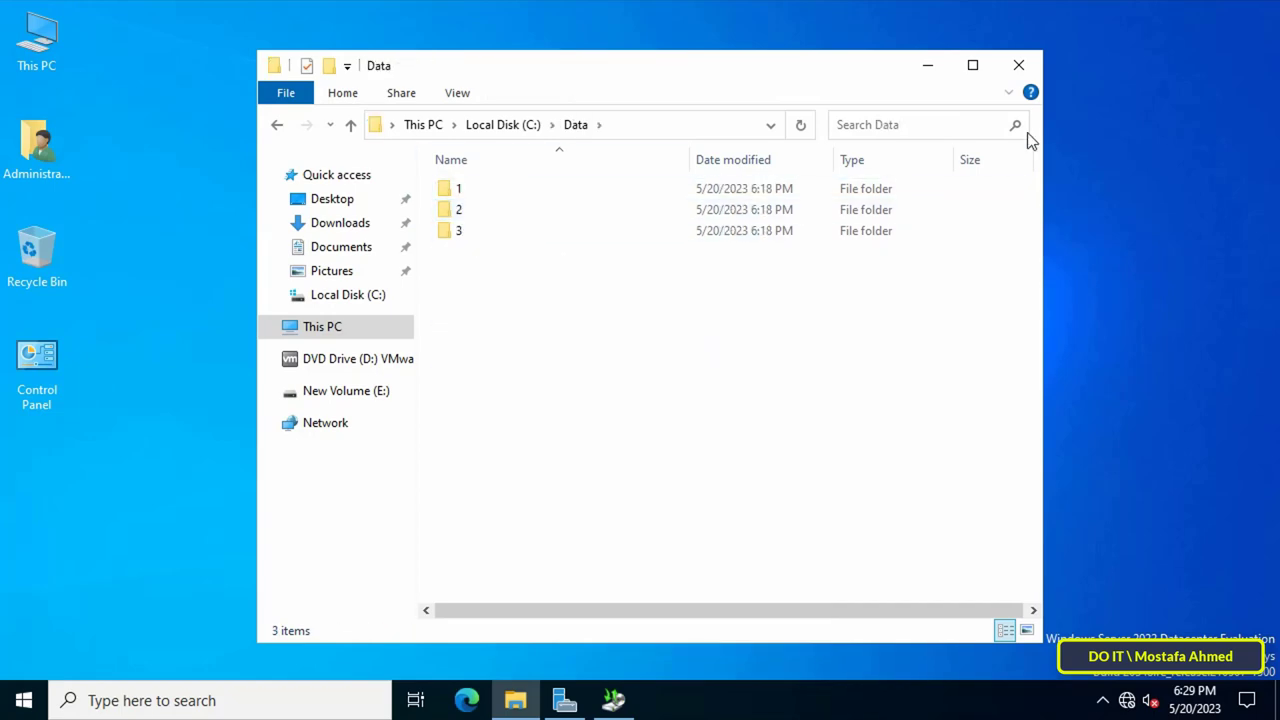
left_click(613, 700)
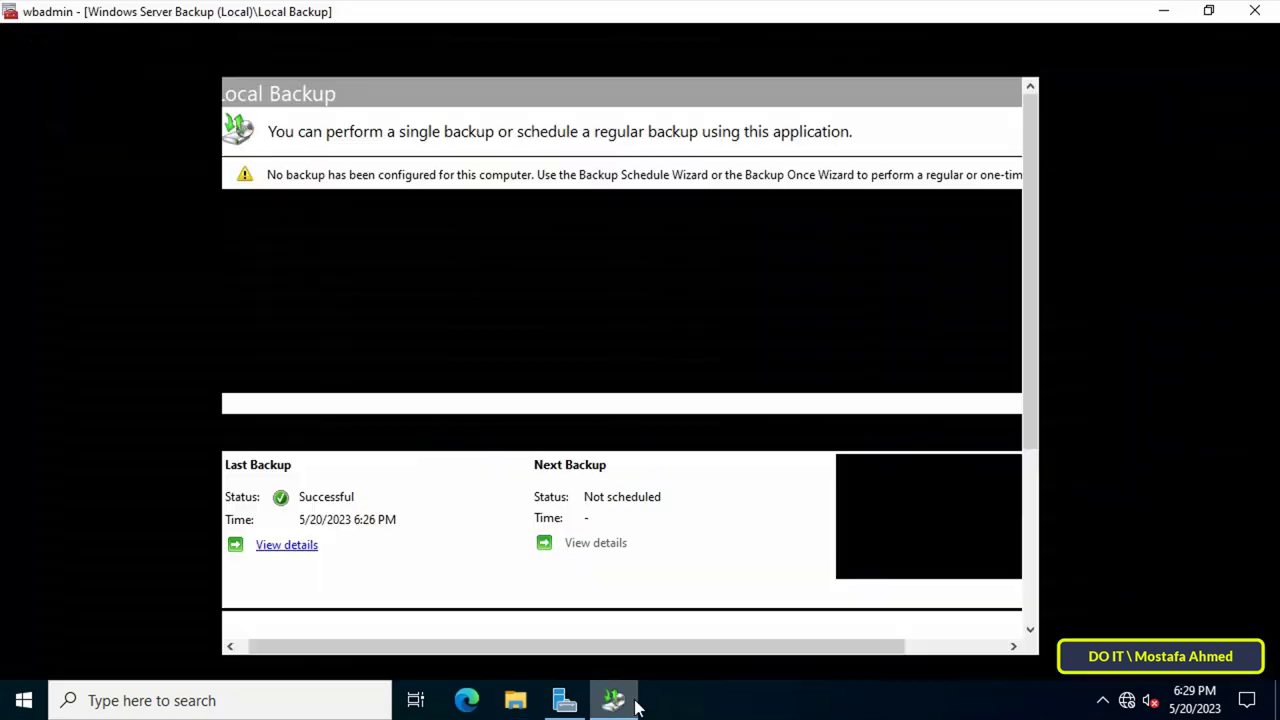
left_click(613, 700)
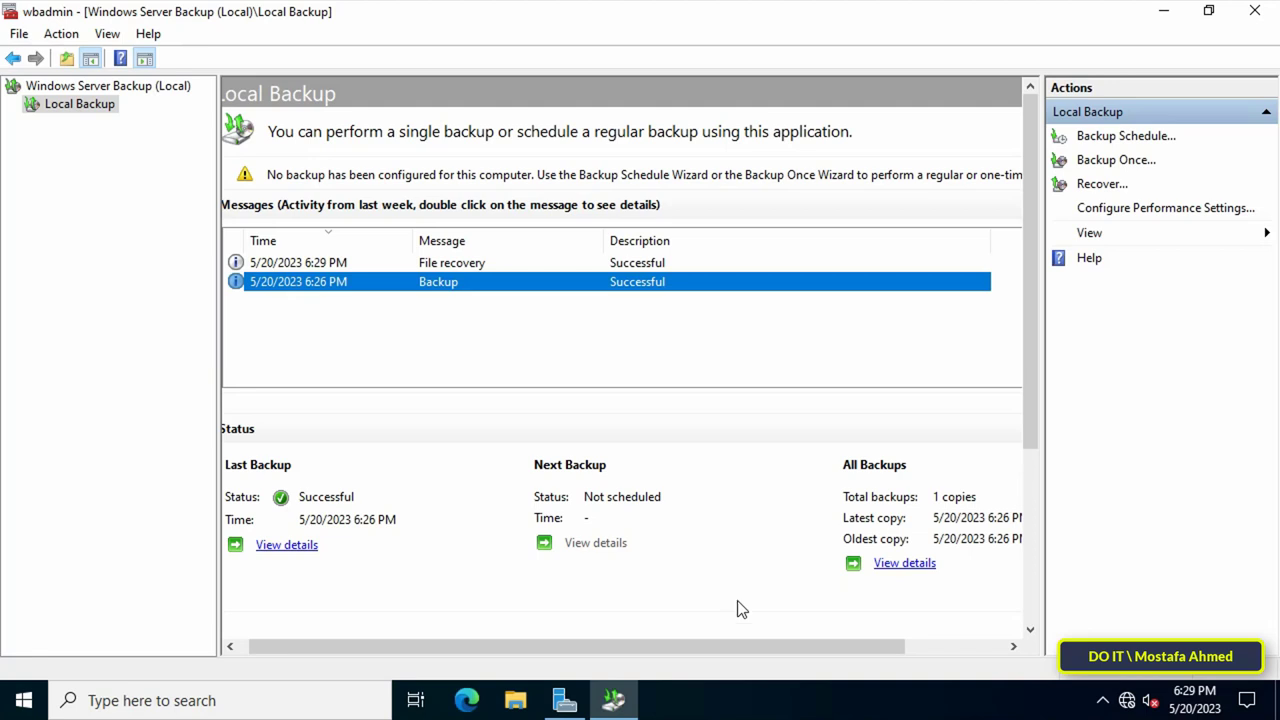